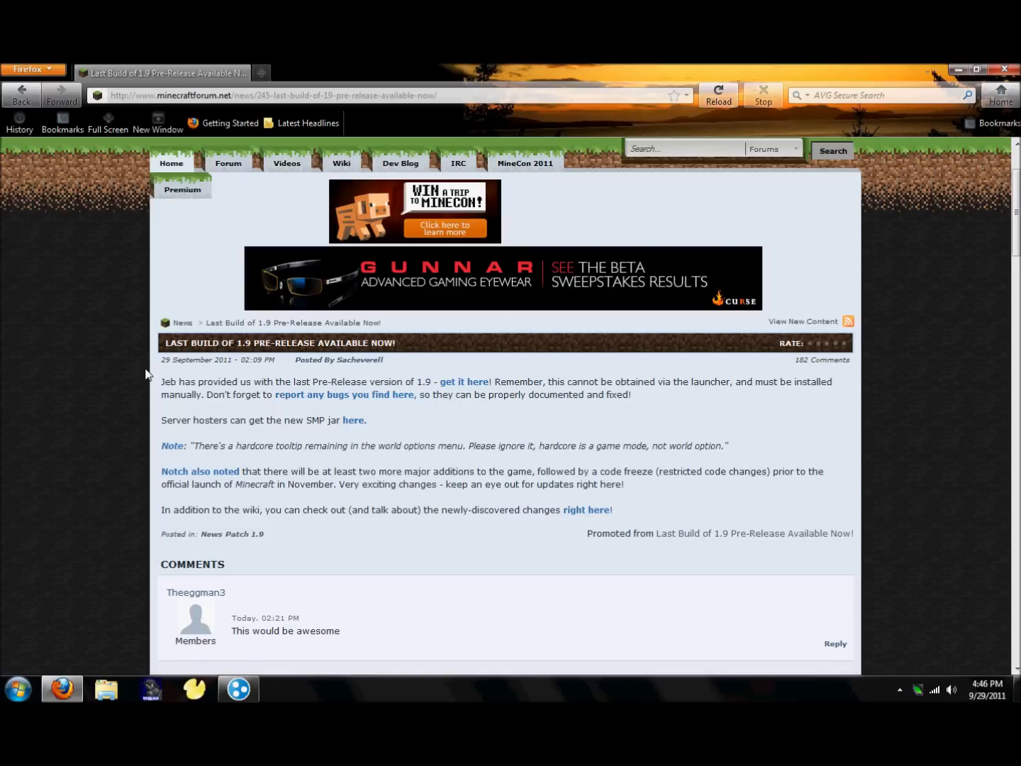
{"action": "mouse_move", "coordinate": [143, 326]}
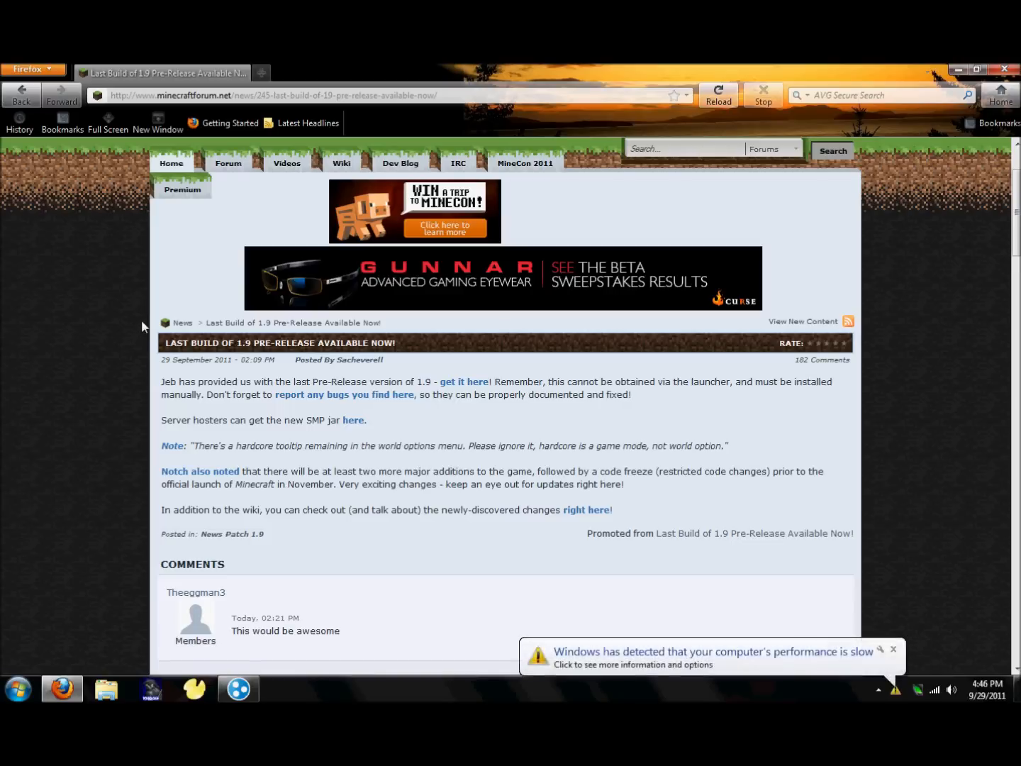
Step: Dismiss the slow-performance notice and download the 1.9 pre-release client jar from the news post link
{"action": "left_click", "coordinate": [893, 650]}
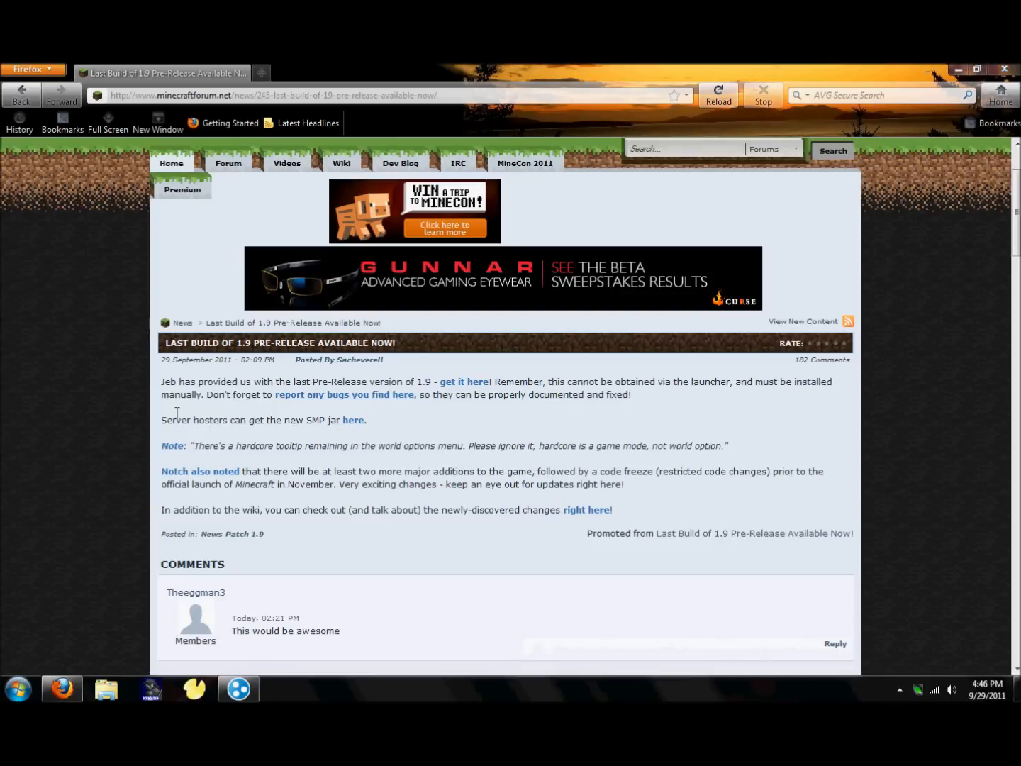
{"action": "mouse_move", "coordinate": [200, 247]}
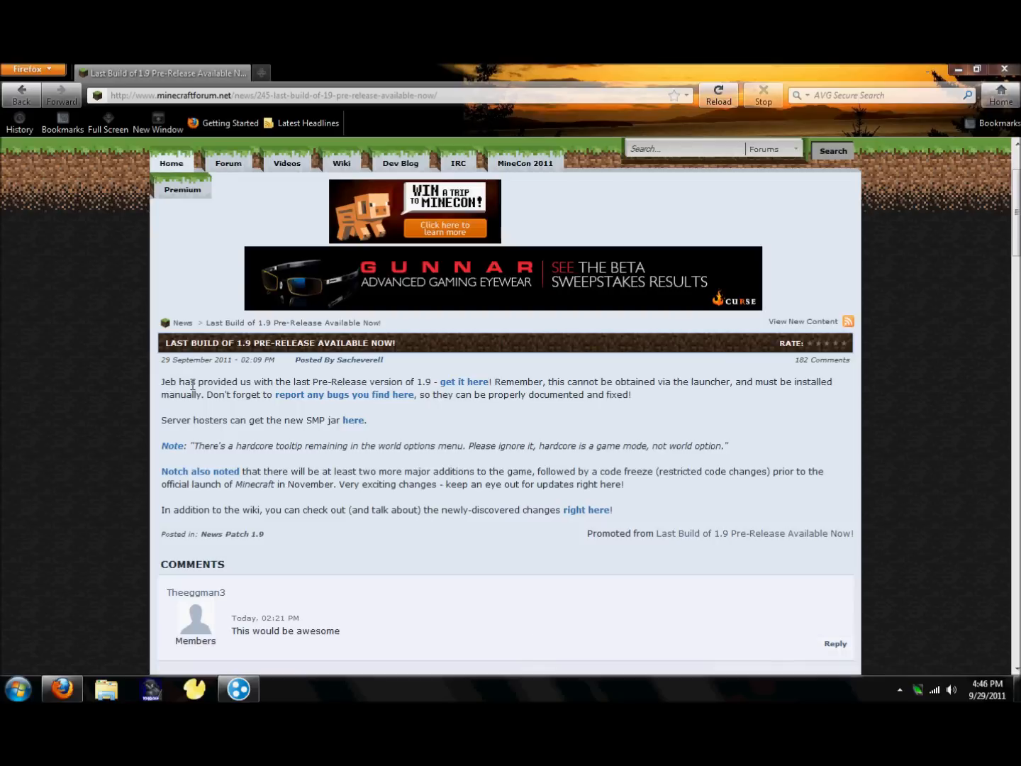
{"action": "mouse_move", "coordinate": [263, 377]}
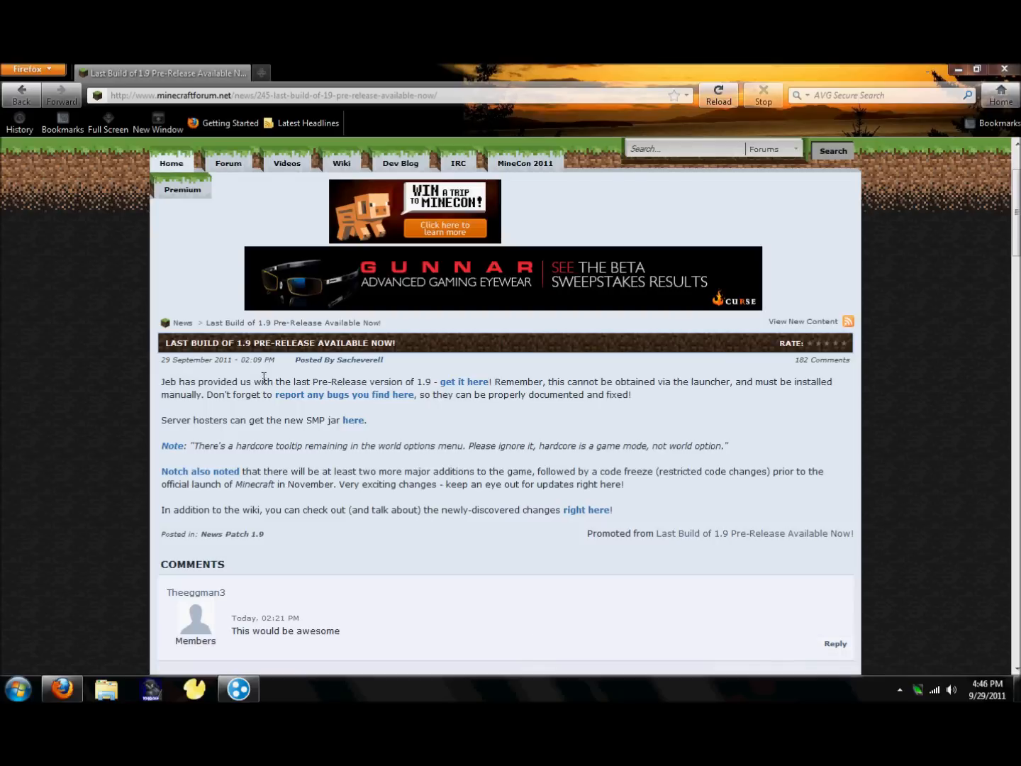
{"action": "mouse_move", "coordinate": [408, 383]}
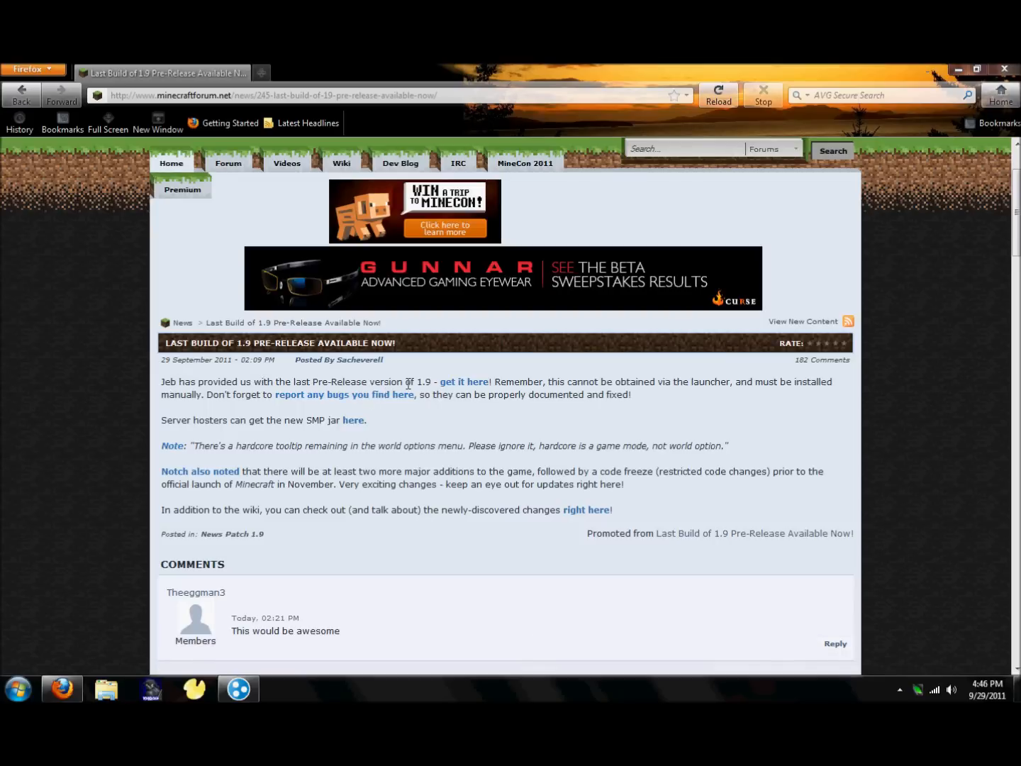
{"action": "mouse_move", "coordinate": [463, 381]}
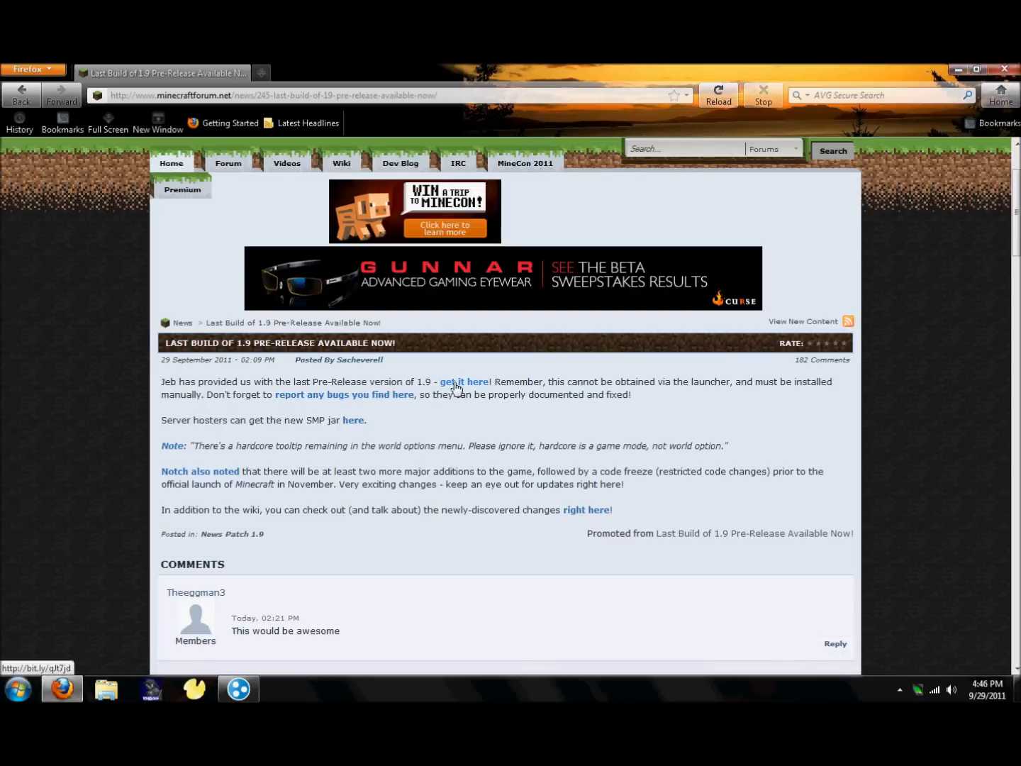
{"action": "left_click", "coordinate": [464, 381]}
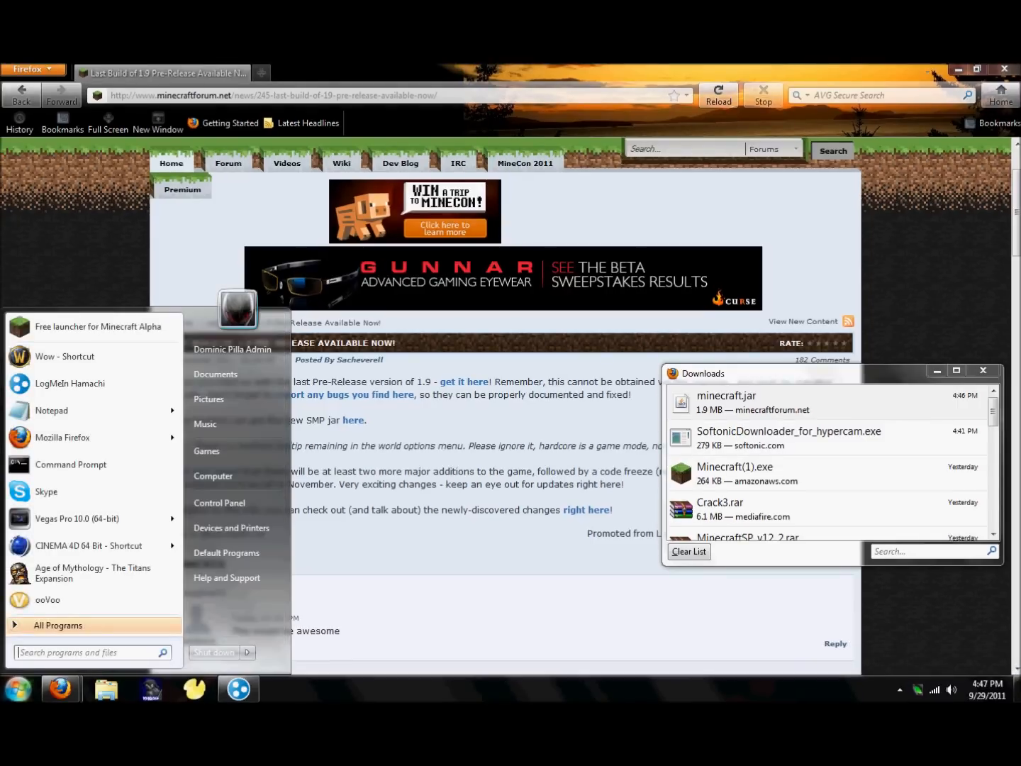
Step: Search %appdata% from the Start menu to reach the Roaming folder containing .minecraft
{"action": "type", "text": "%"}
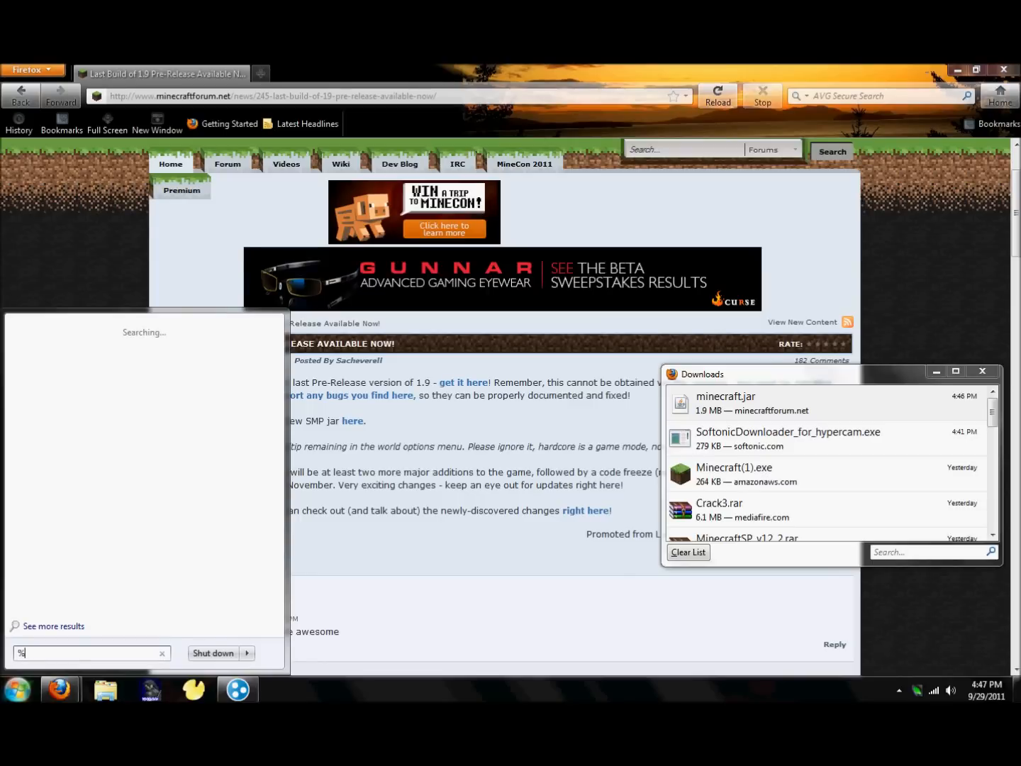
{"action": "type", "text": "app"}
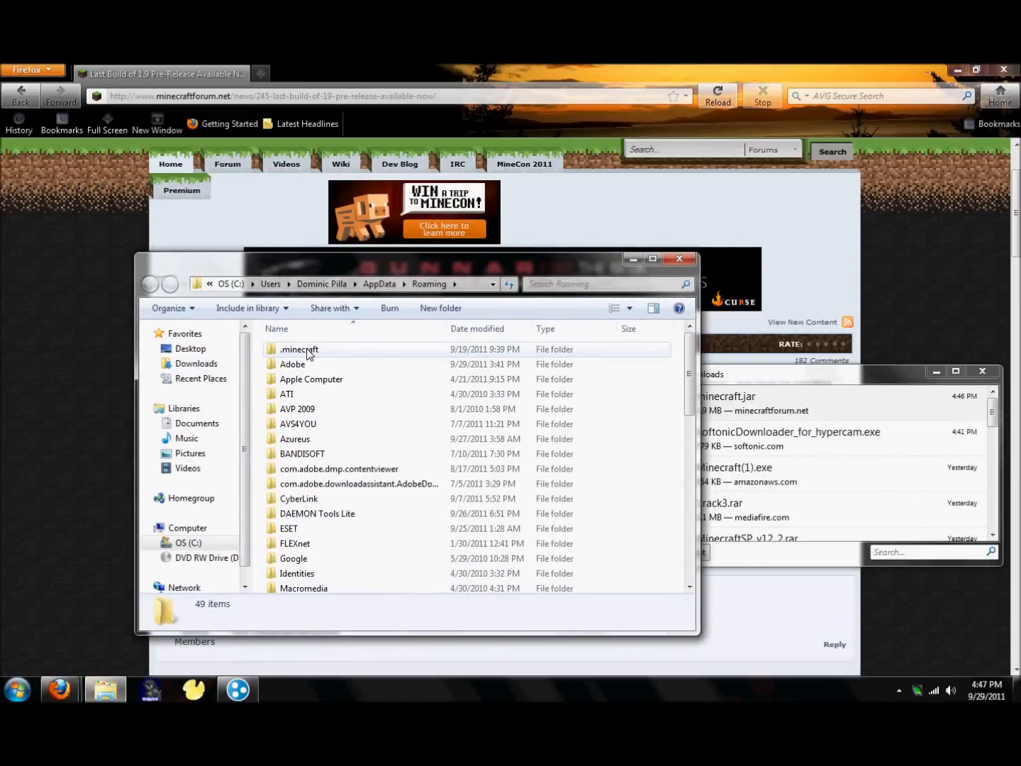
Step: Go into .minecraft\bin and replace minecraft.jar with the new one, keeping the old as a BAK file
{"action": "left_click", "coordinate": [299, 349]}
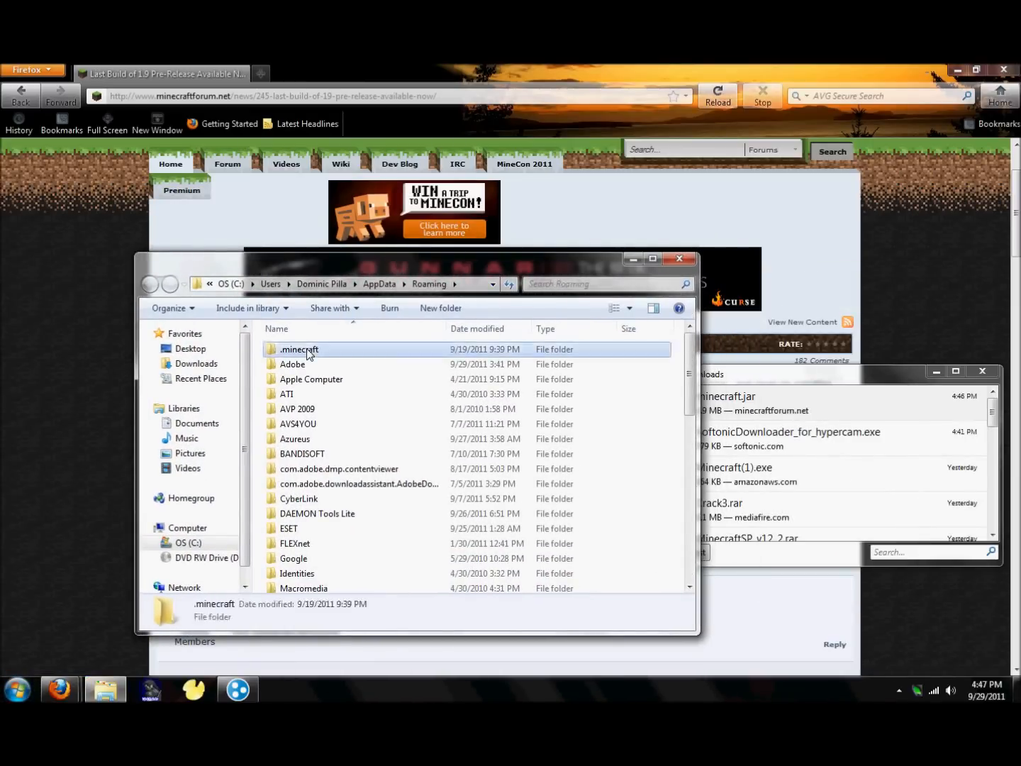
{"action": "double_click", "coordinate": [299, 349]}
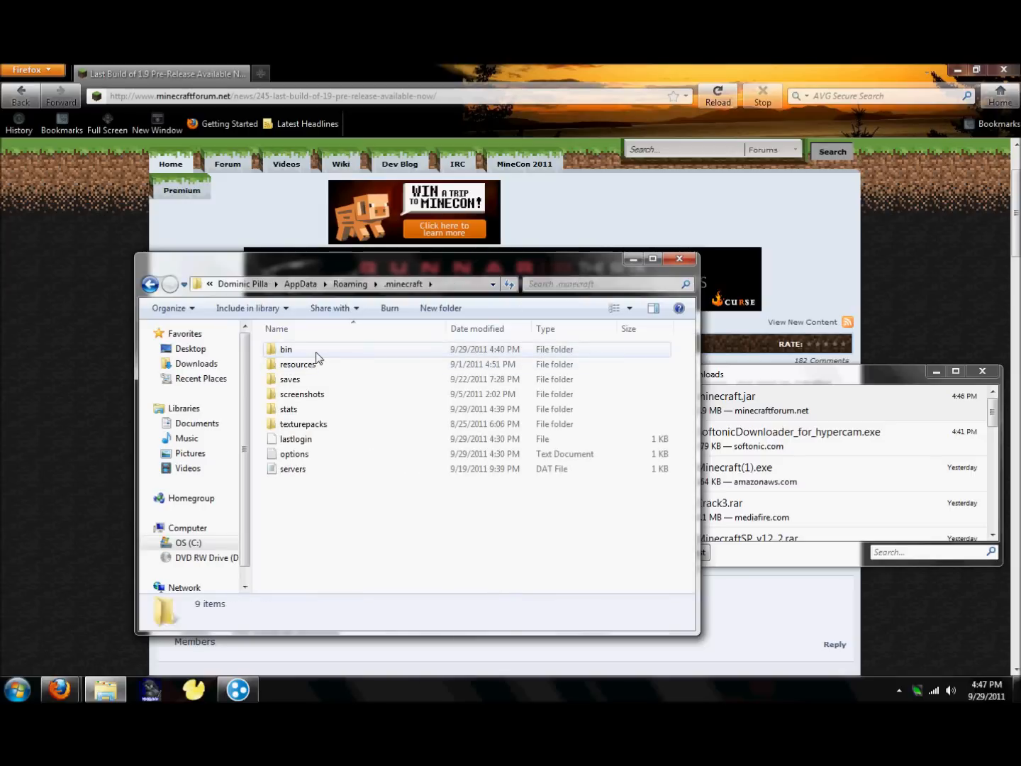
{"action": "double_click", "coordinate": [286, 349]}
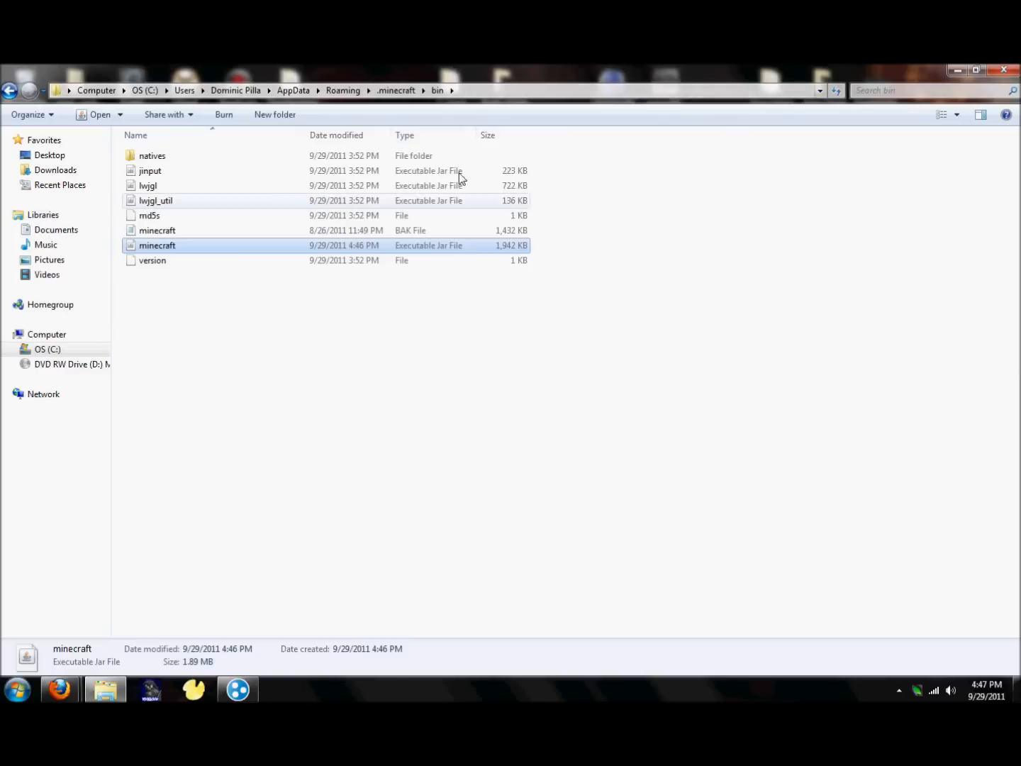
{"action": "mouse_move", "coordinate": [255, 441]}
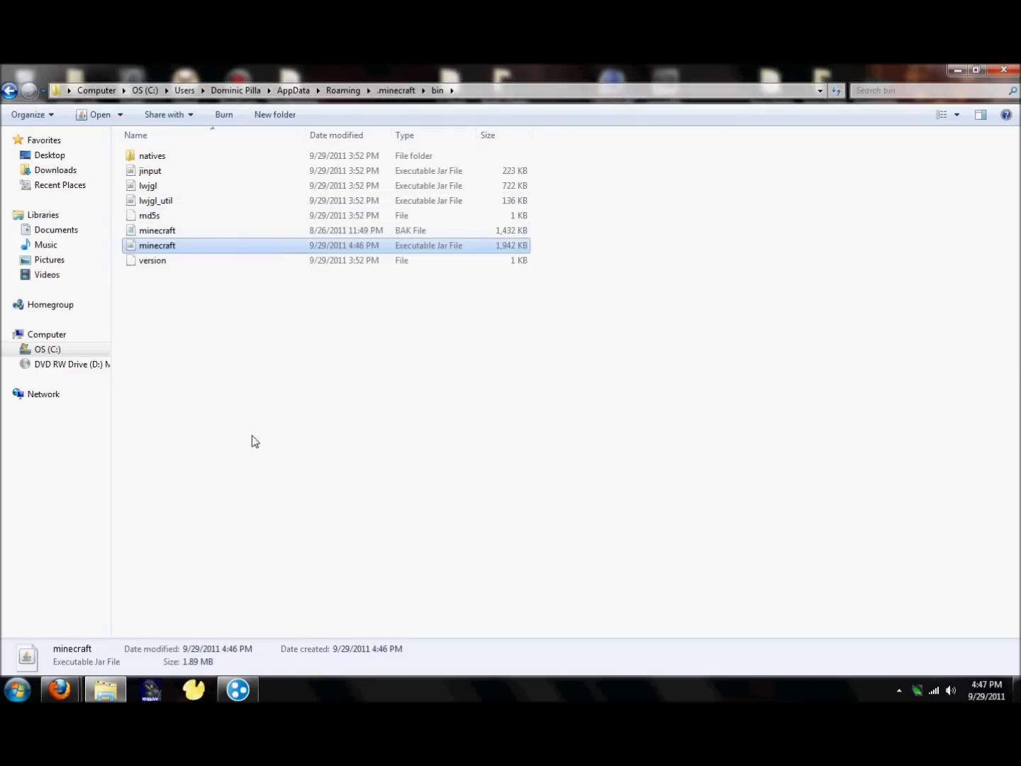
{"action": "left_click", "coordinate": [255, 441]}
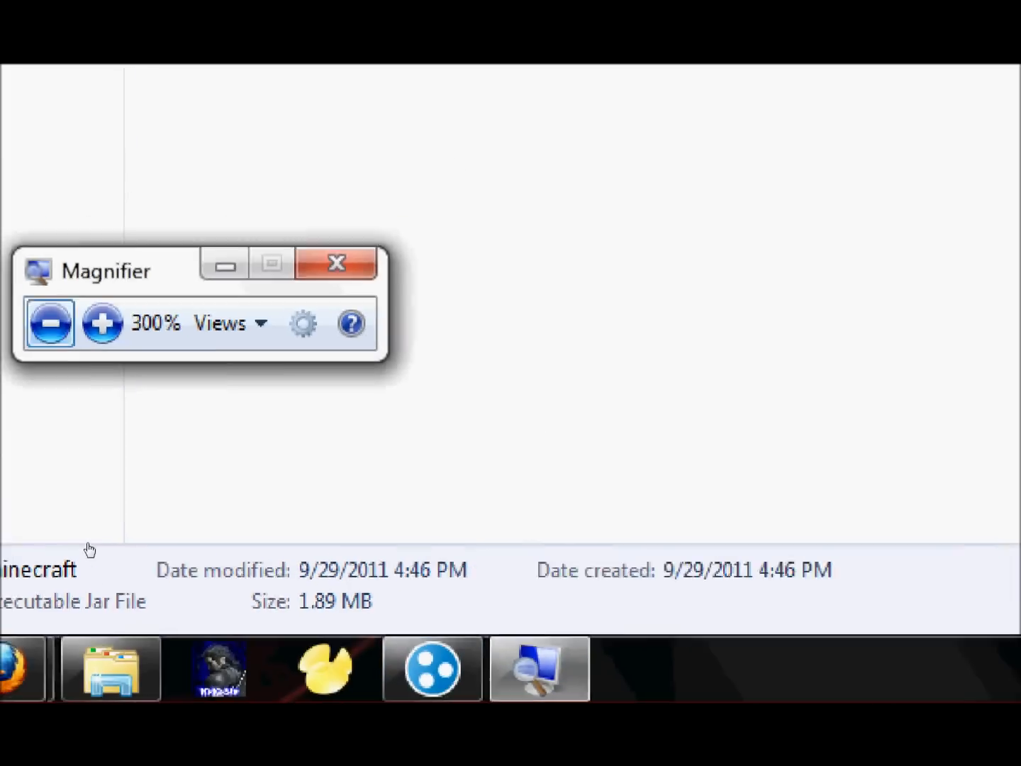
Step: Return to the forum news post and download the new SMP server jar to the desktop
{"action": "left_click", "coordinate": [336, 264]}
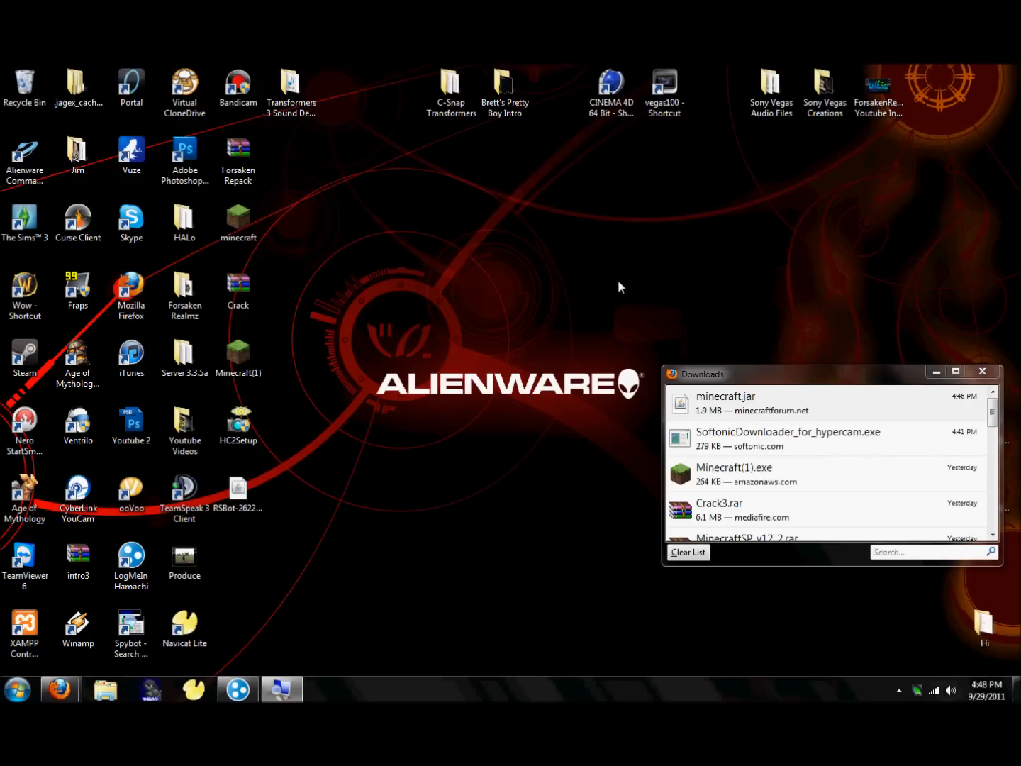
{"action": "left_click", "coordinate": [60, 689]}
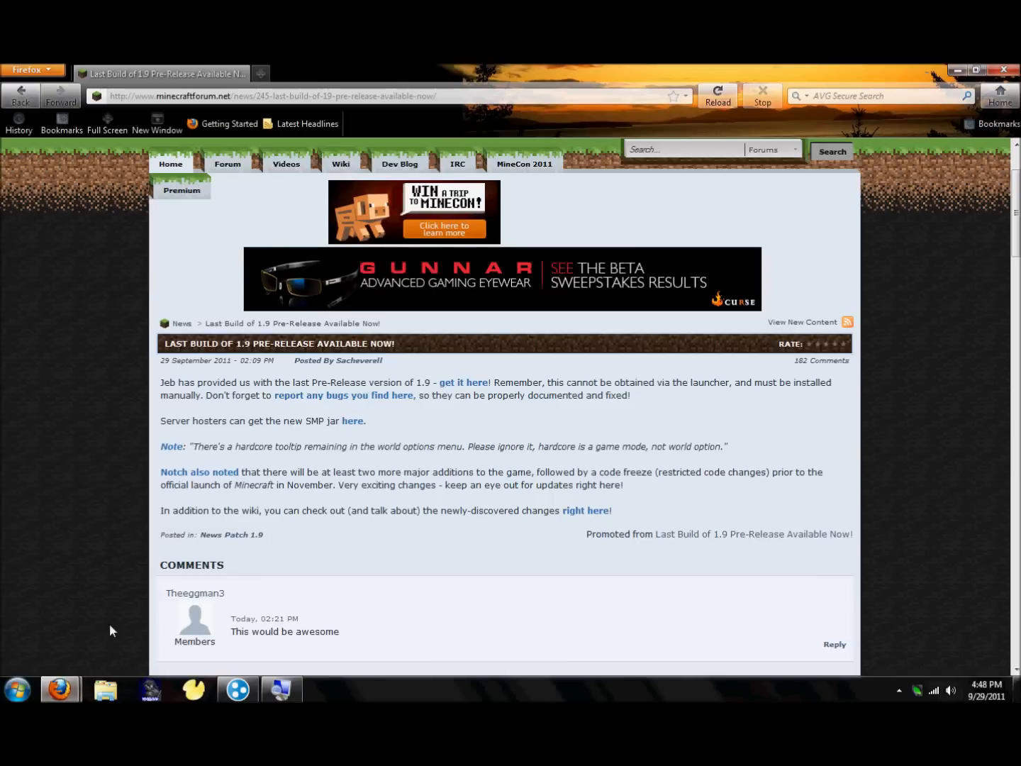
{"action": "mouse_move", "coordinate": [71, 391]}
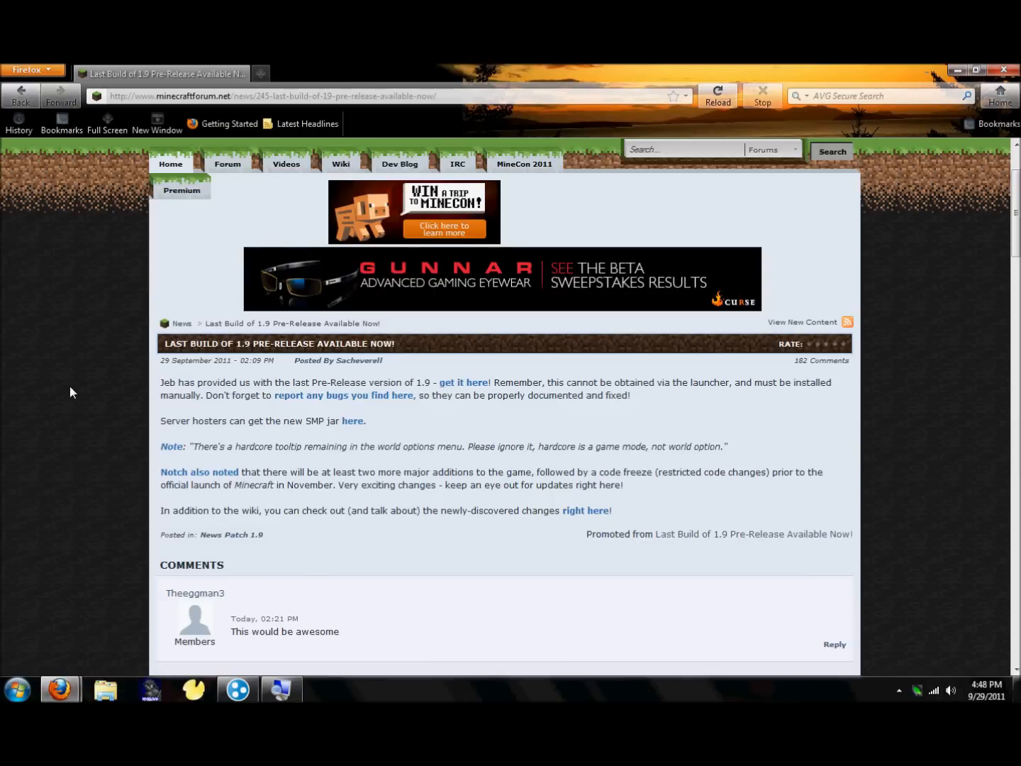
{"action": "mouse_move", "coordinate": [340, 420]}
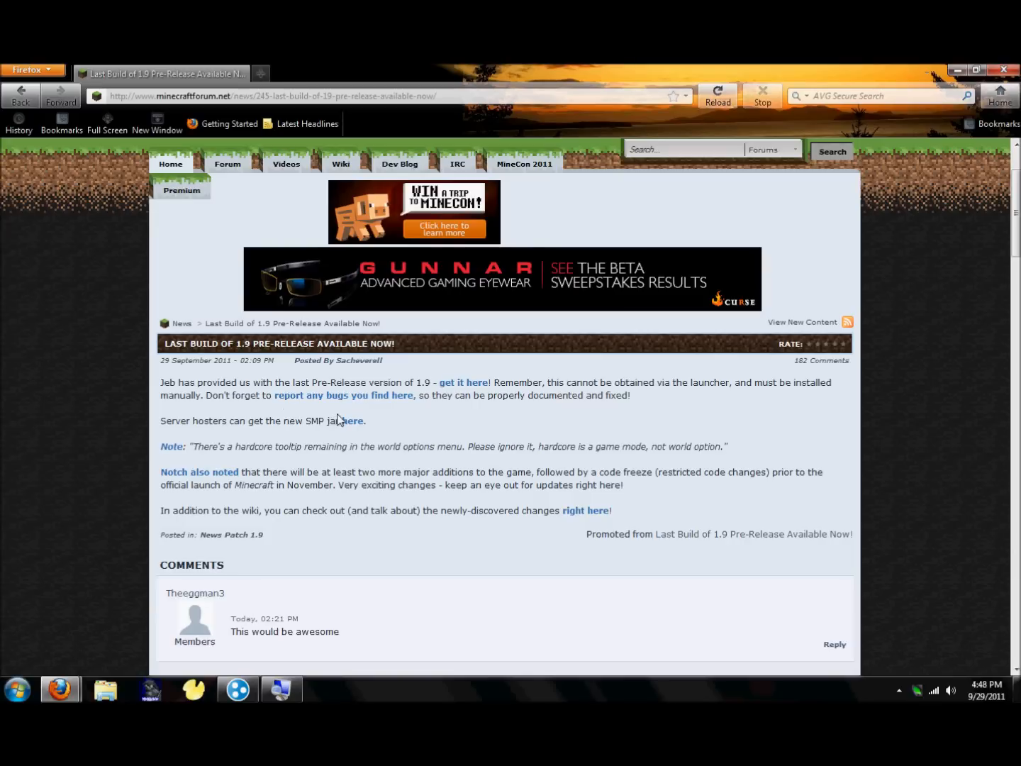
{"action": "mouse_move", "coordinate": [355, 425]}
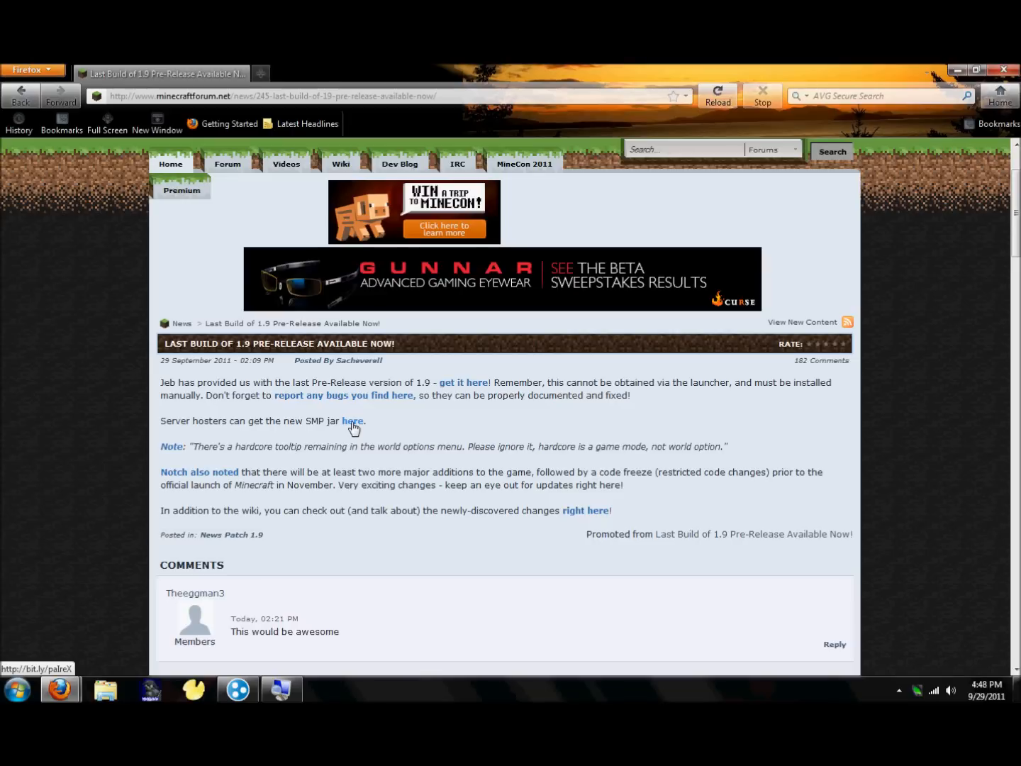
{"action": "mouse_move", "coordinate": [345, 426]}
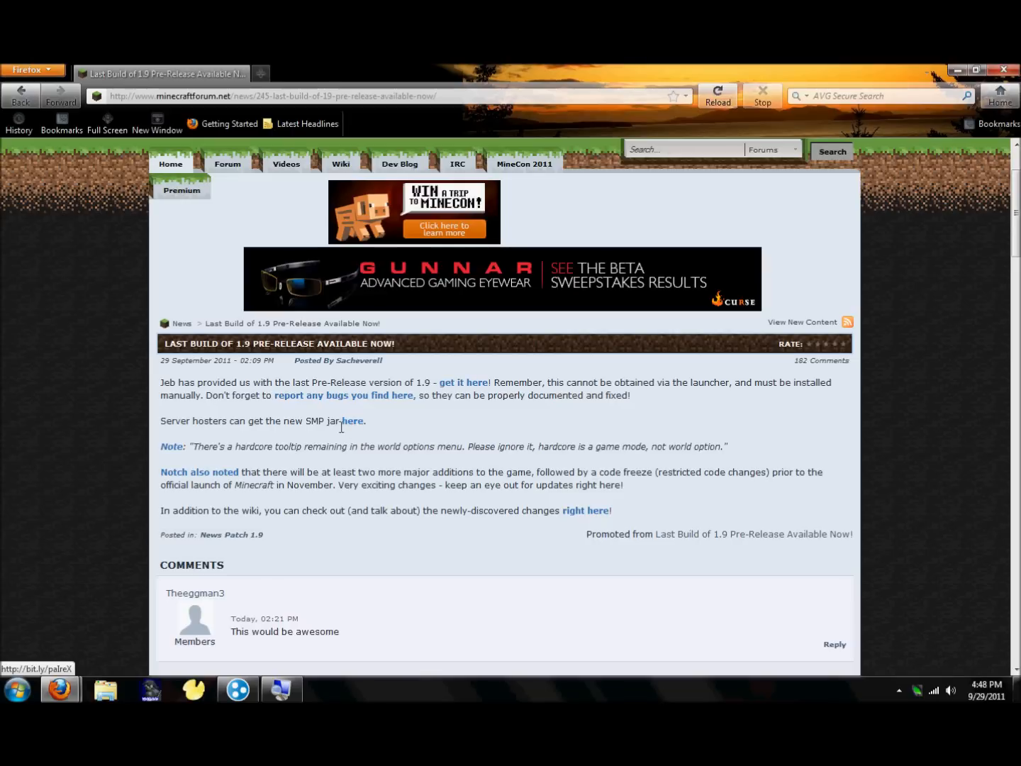
{"action": "mouse_move", "coordinate": [258, 418]}
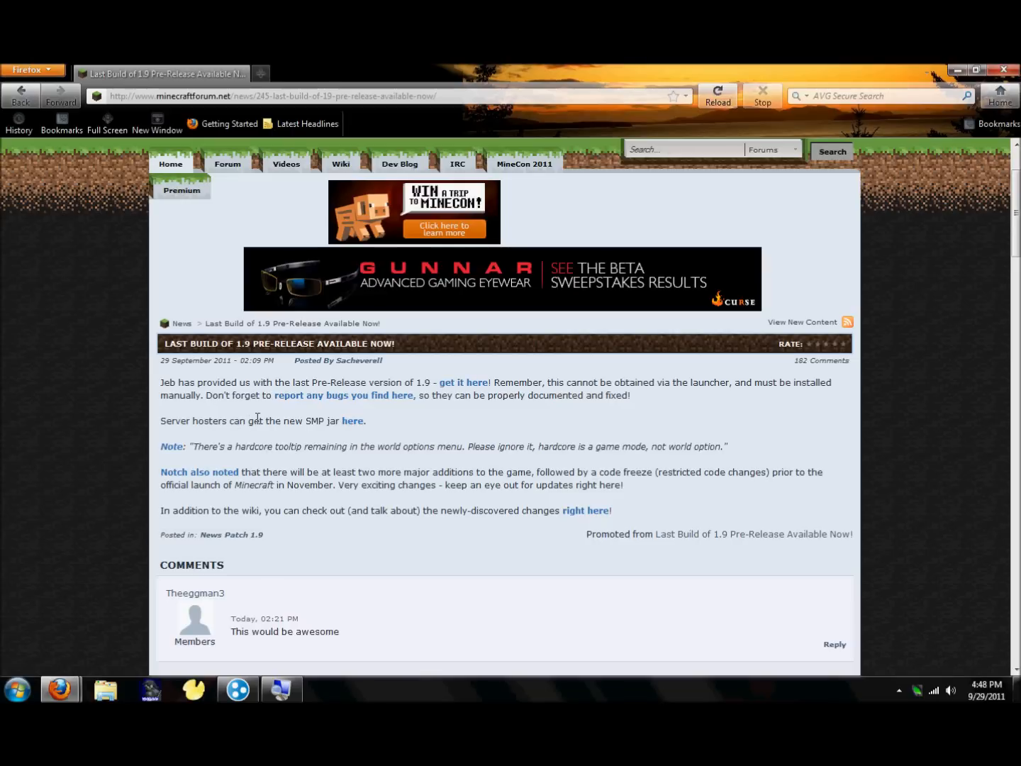
{"action": "mouse_move", "coordinate": [351, 419]}
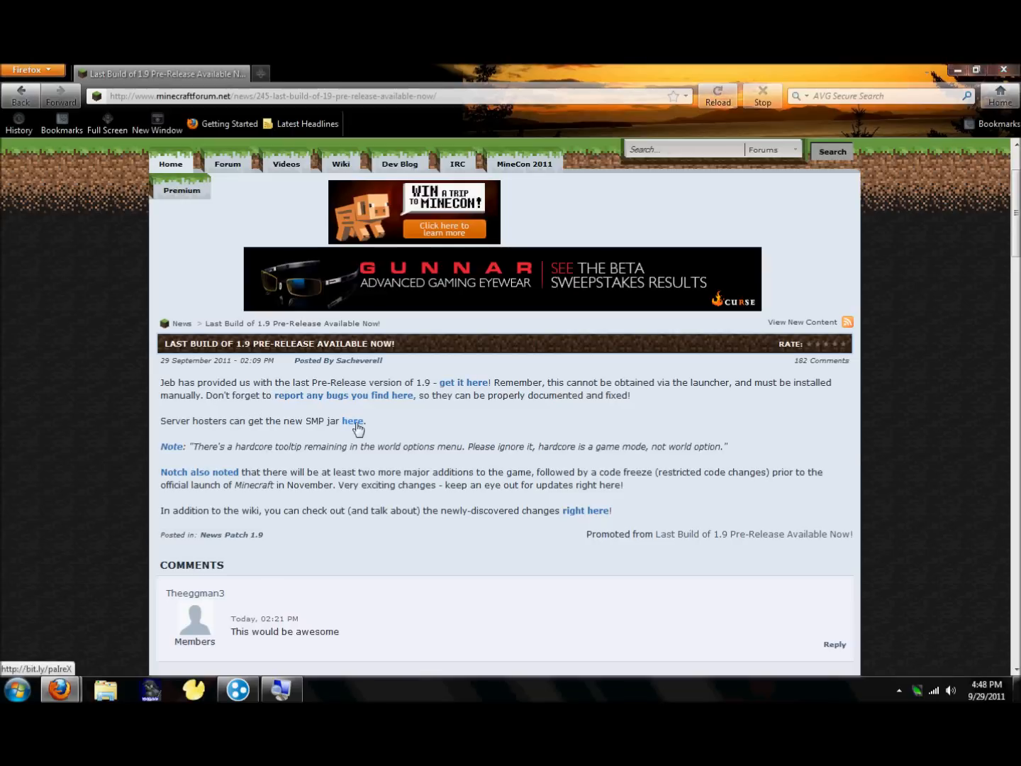
{"action": "mouse_move", "coordinate": [777, 436]}
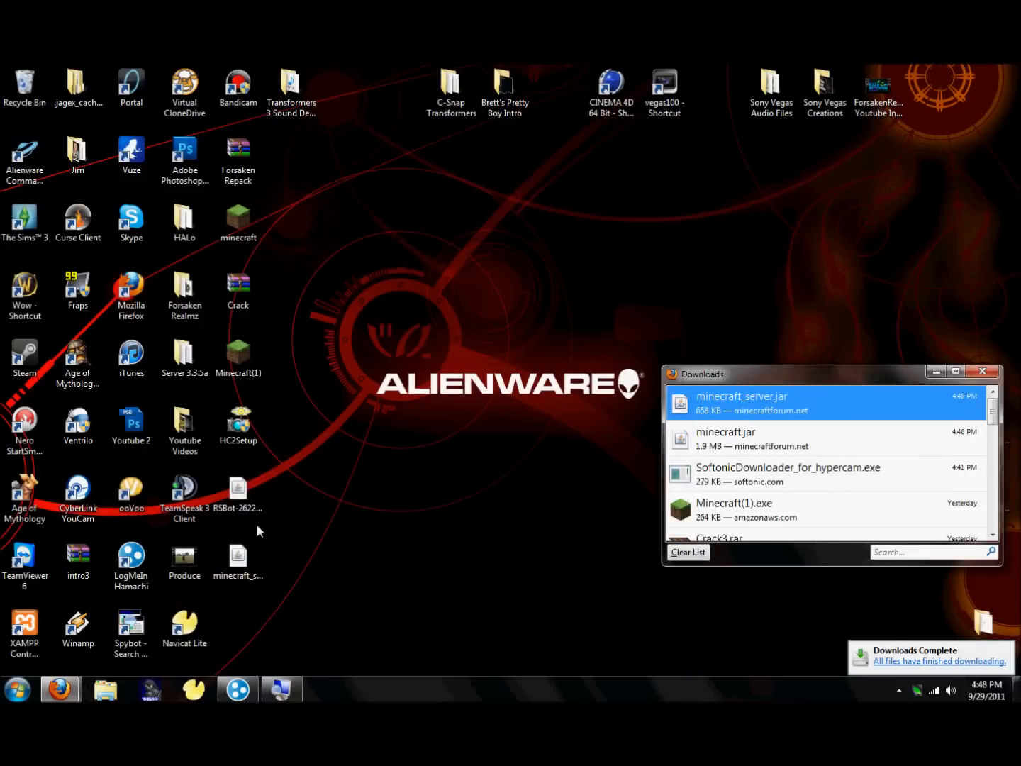
Step: Create a desktop folder named Minecraft Server 1.9.2 for the server jar
{"action": "left_click", "coordinate": [982, 371]}
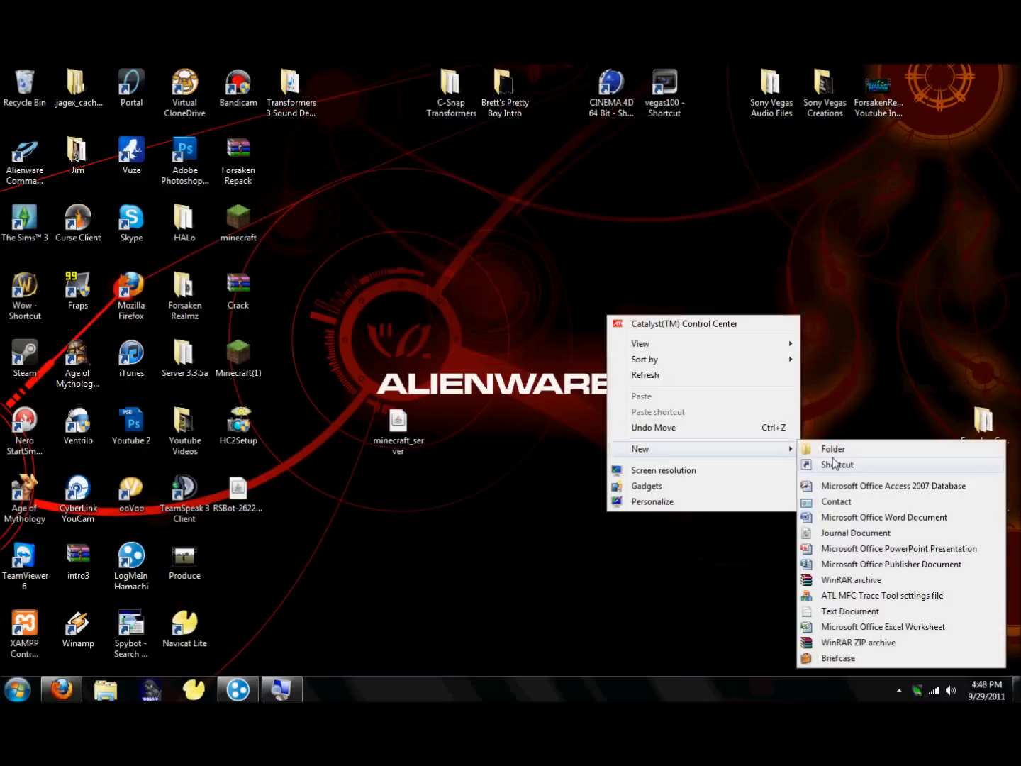
{"action": "left_click", "coordinate": [832, 448]}
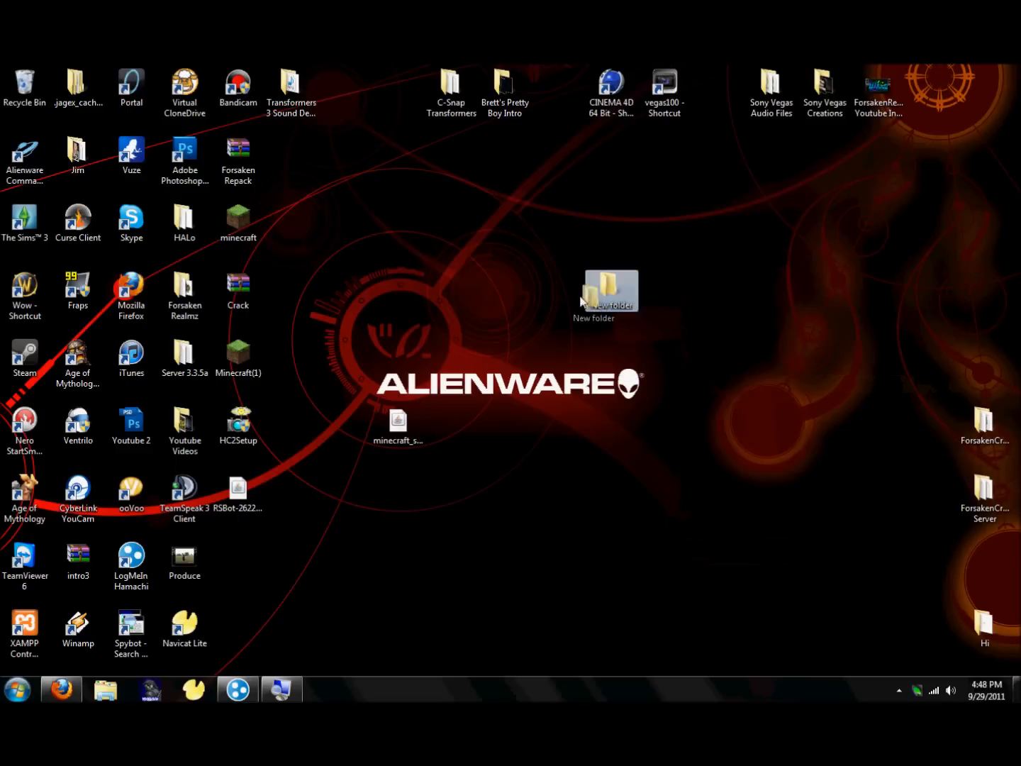
{"action": "right_click", "coordinate": [609, 290]}
{"action": "type", "text": "Minecraft Server 1.9.2"}
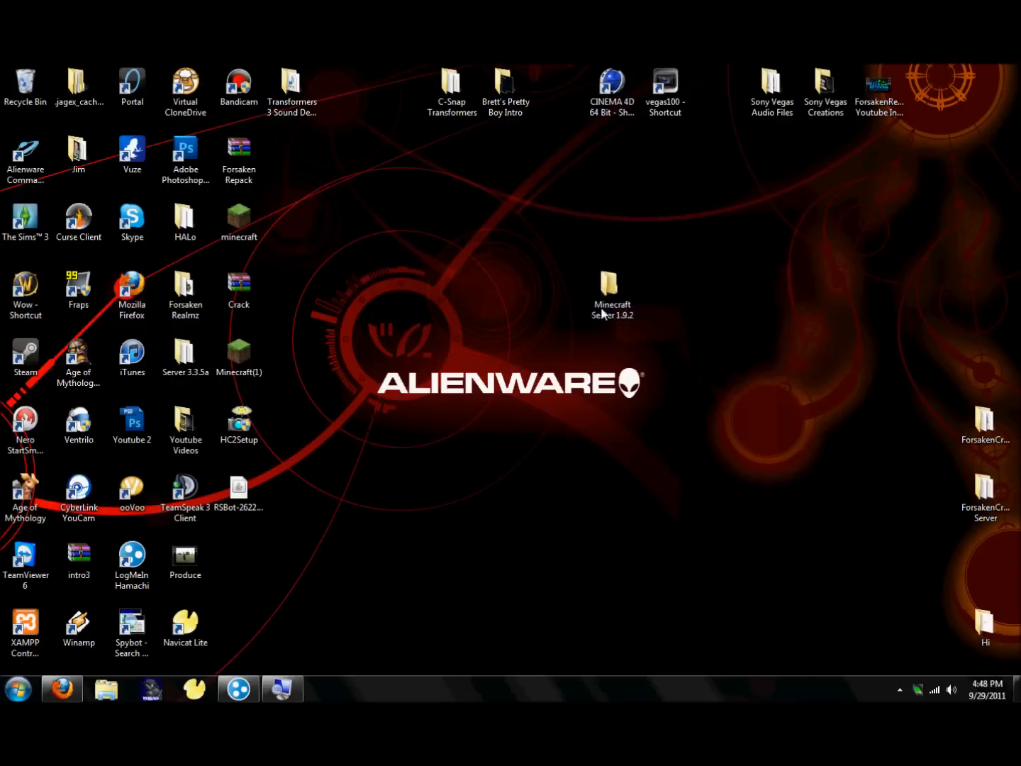
Step: Run minecraft_server.jar in the Minecraft Server 1.9.2 folder, then bring up server.properties in Notepad
{"action": "double_click", "coordinate": [611, 286]}
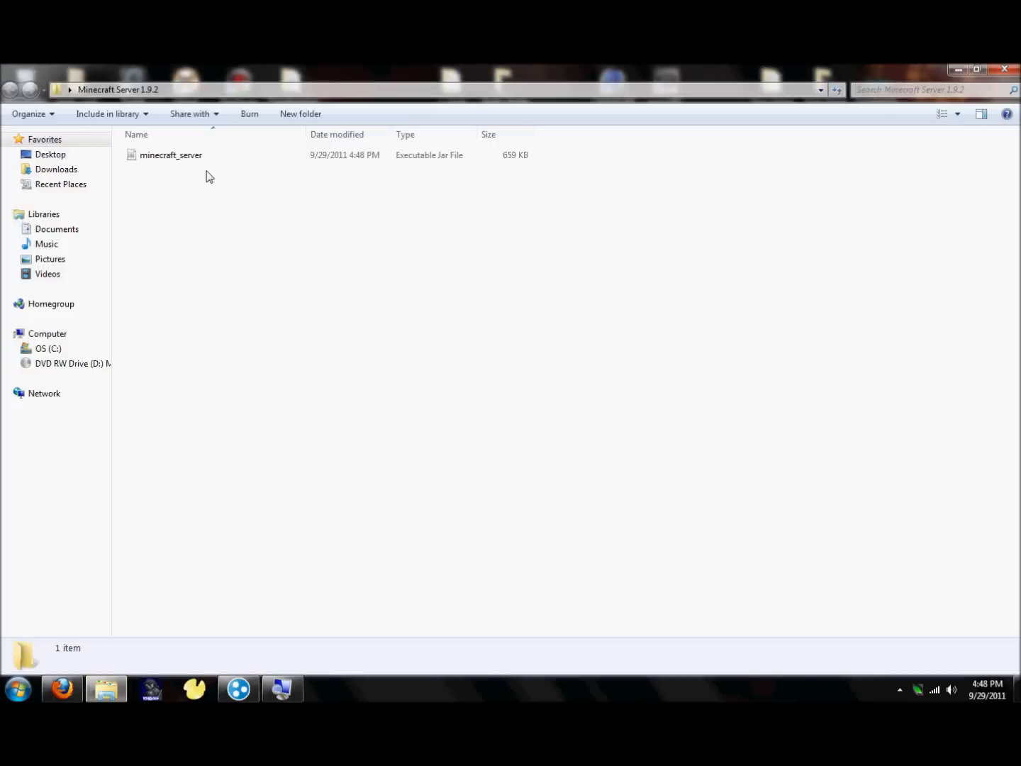
{"action": "left_click", "coordinate": [170, 155]}
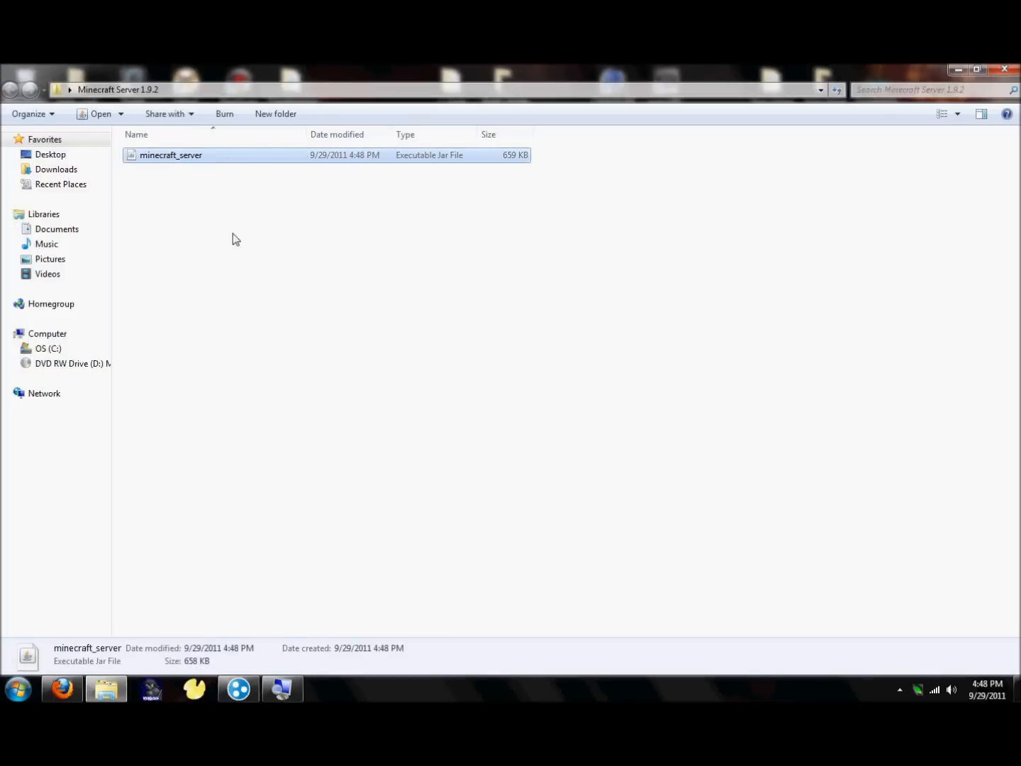
{"action": "double_click", "coordinate": [170, 154]}
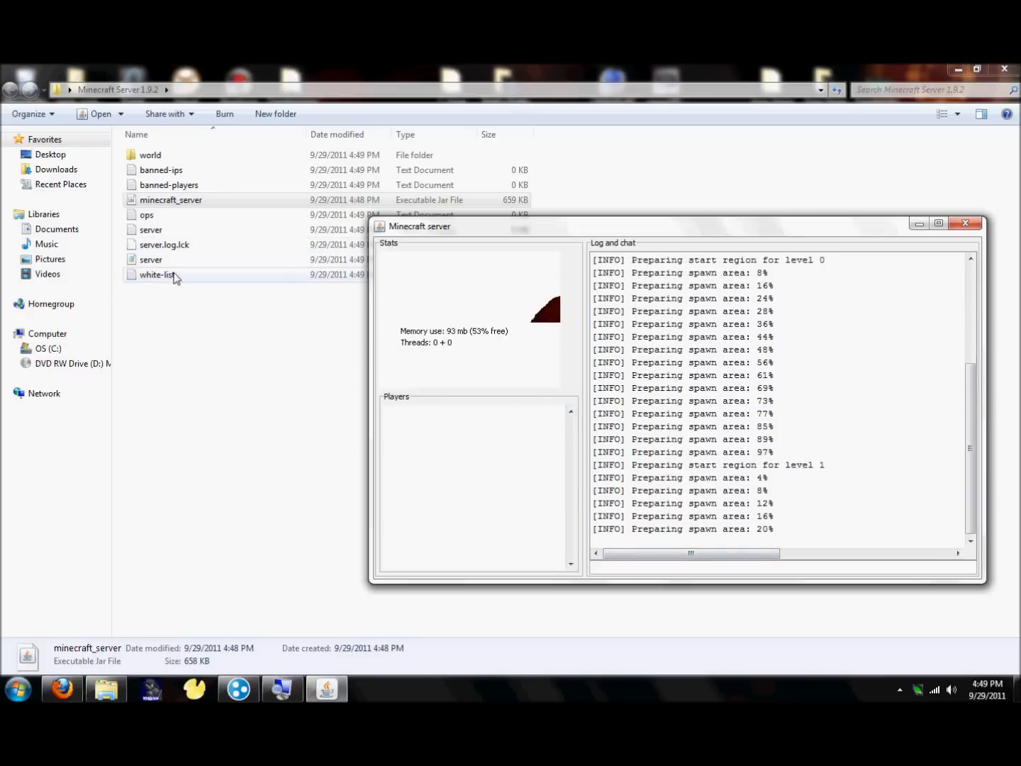
{"action": "double_click", "coordinate": [150, 259]}
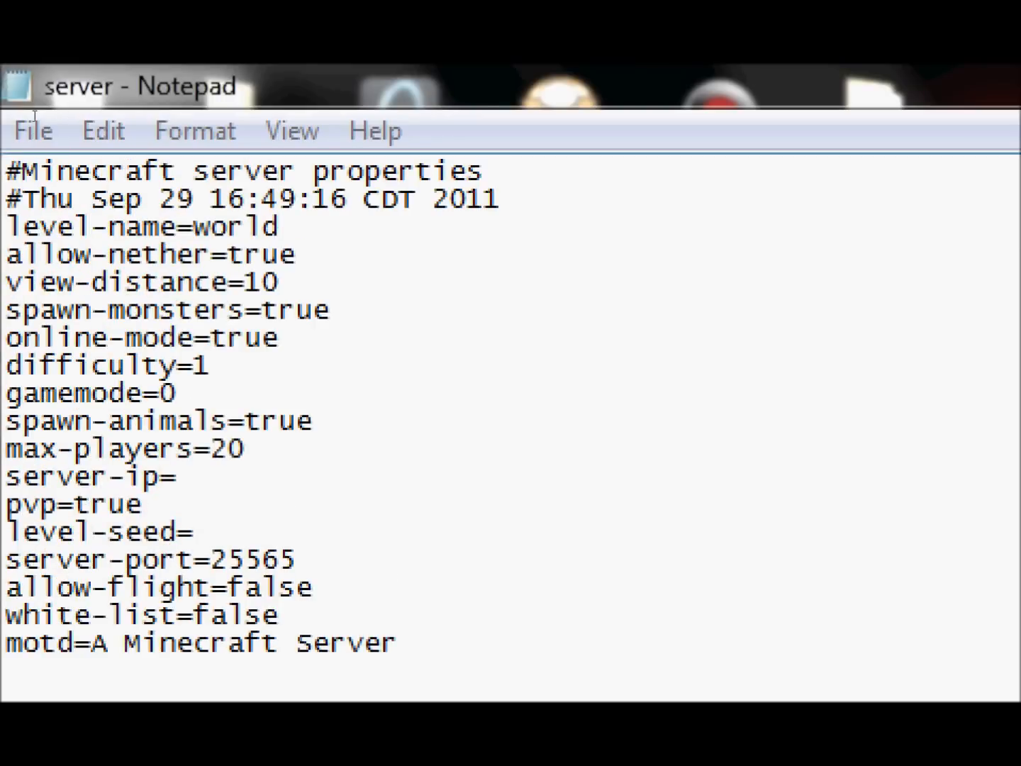
{"action": "left_click", "coordinate": [278, 225]}
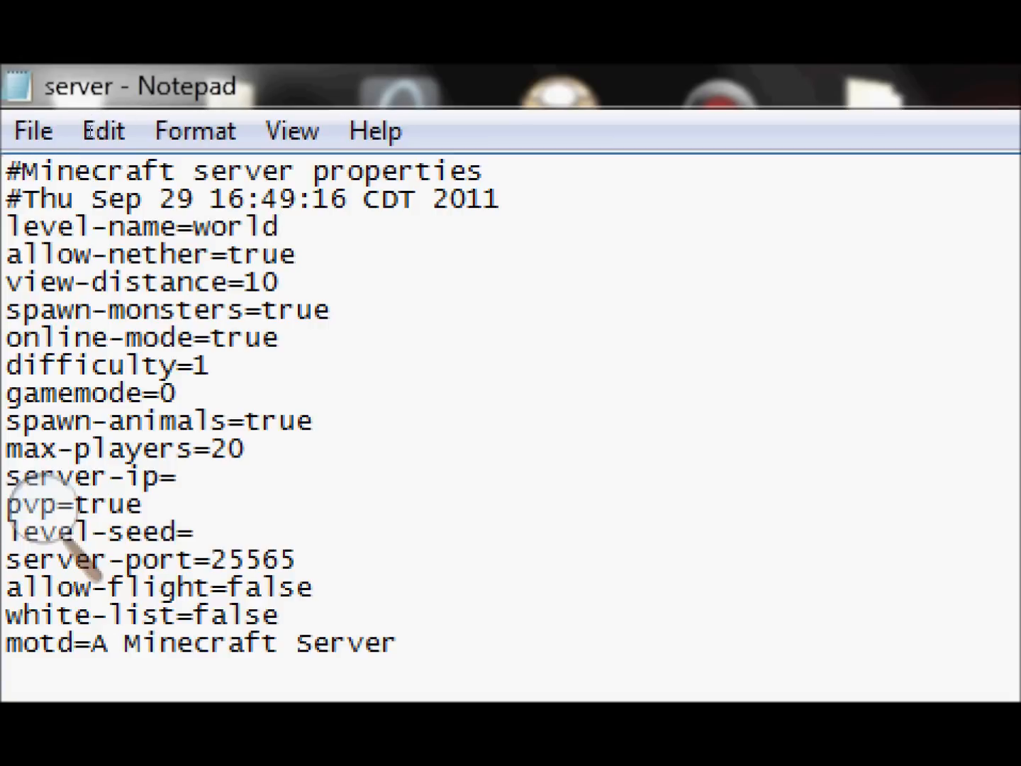
{"action": "left_click", "coordinate": [281, 227]}
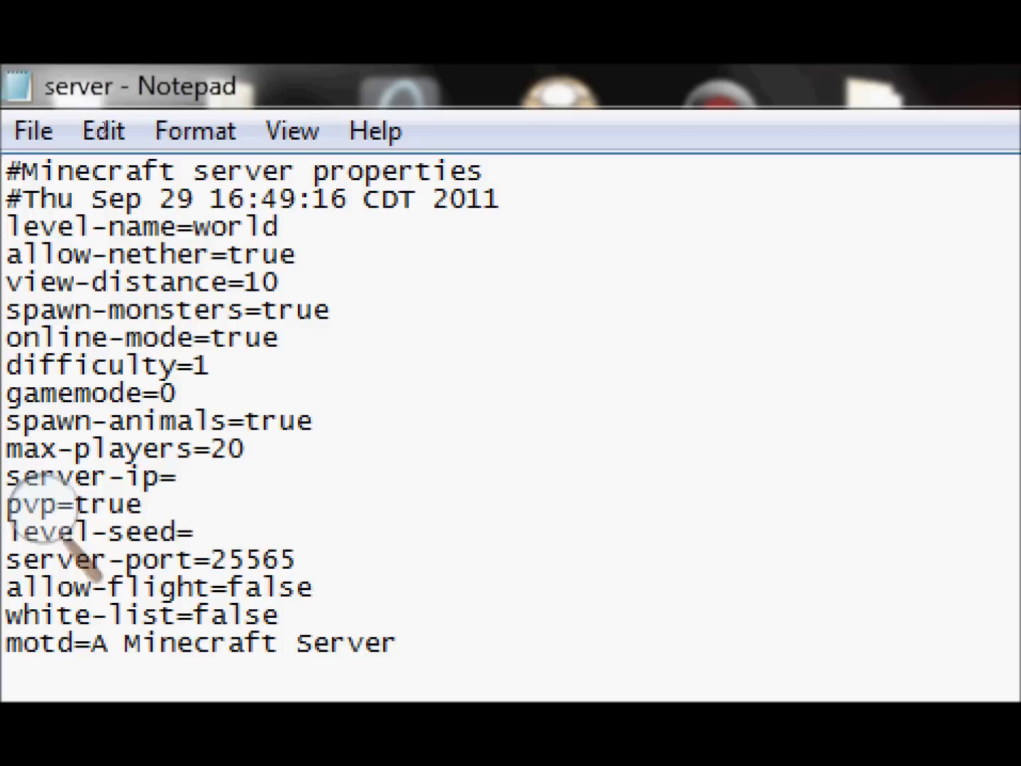
{"action": "left_click", "coordinate": [280, 225]}
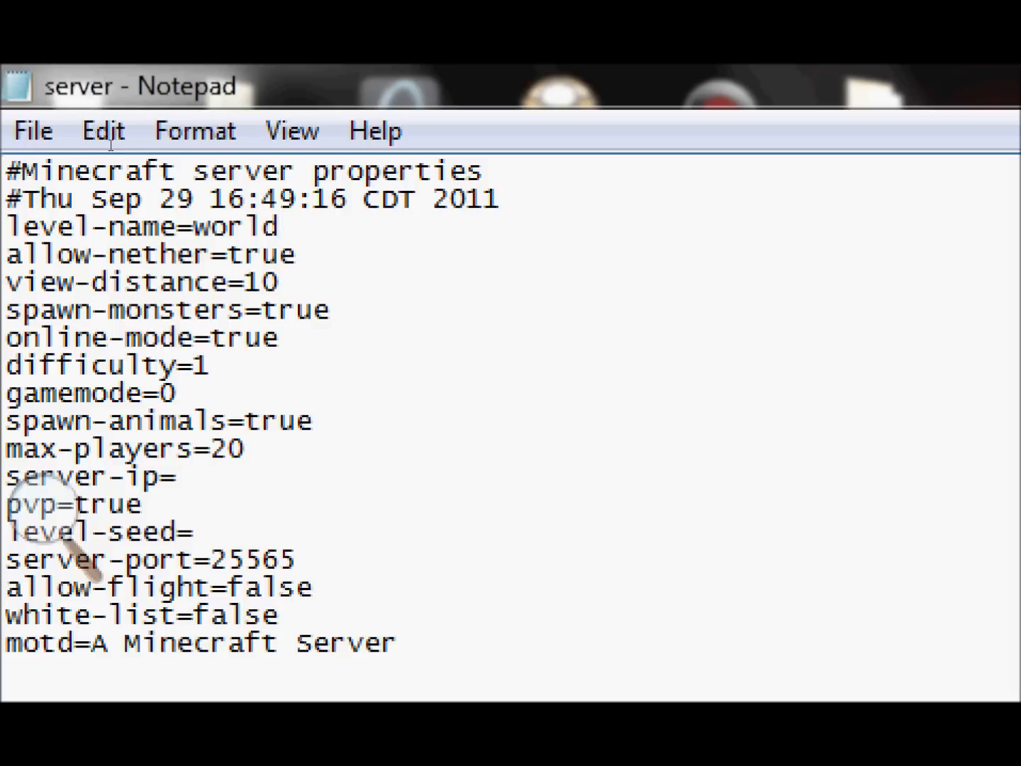
{"action": "left_click", "coordinate": [281, 338]}
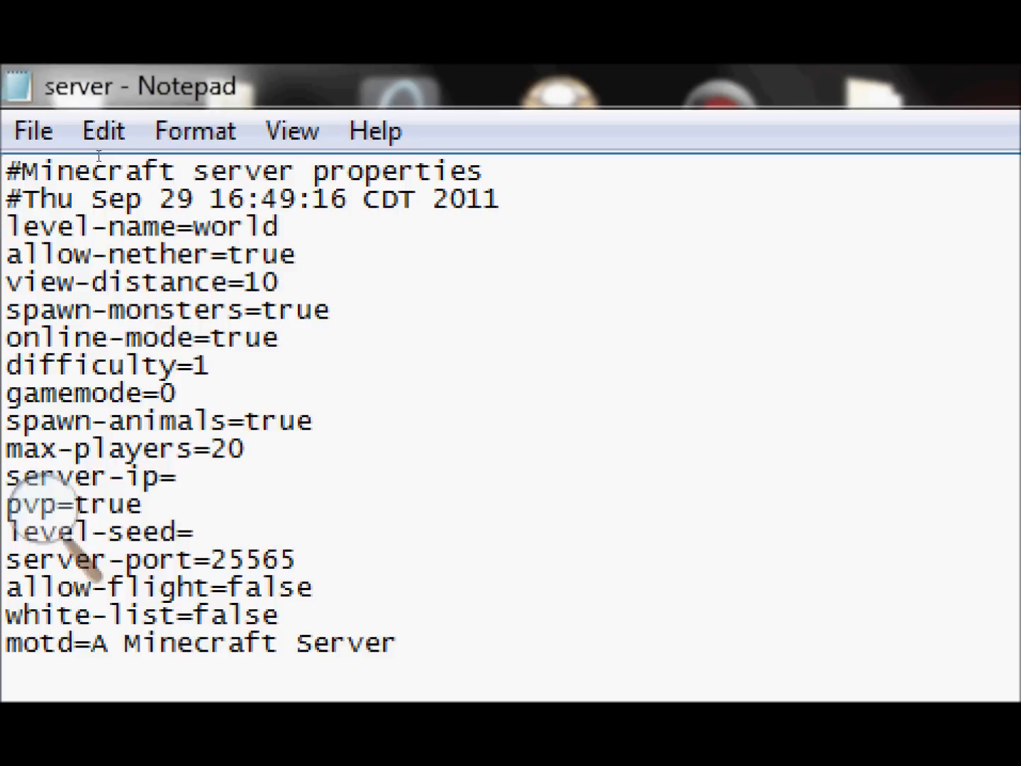
{"action": "left_click", "coordinate": [280, 338]}
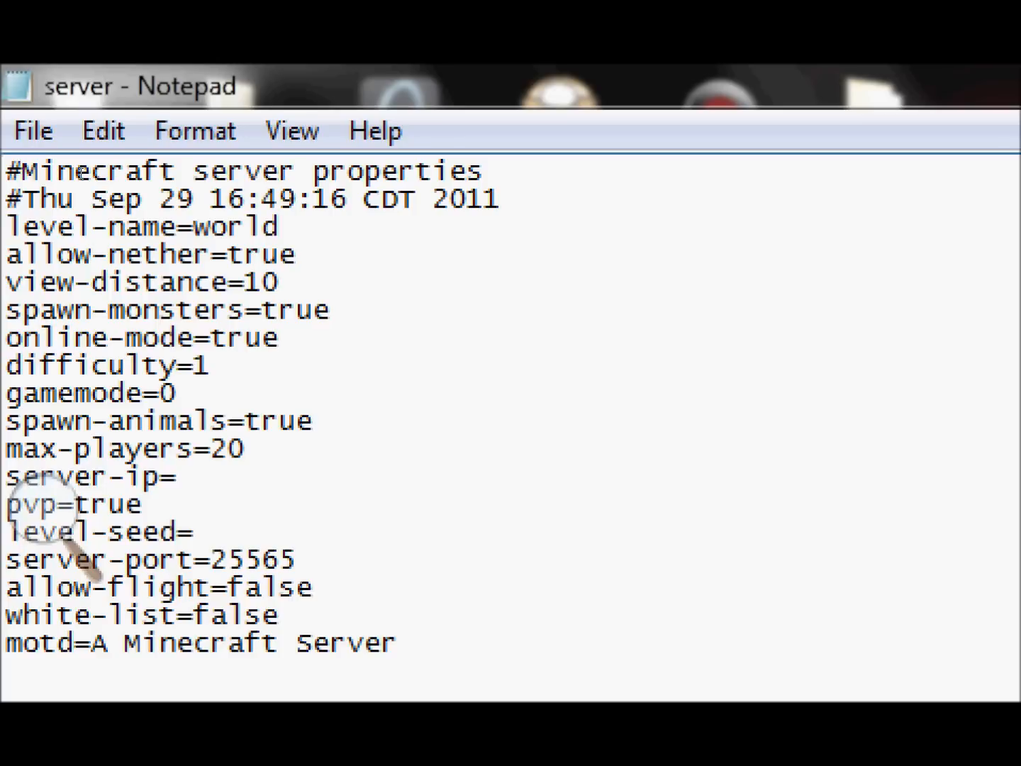
{"action": "left_click", "coordinate": [181, 392]}
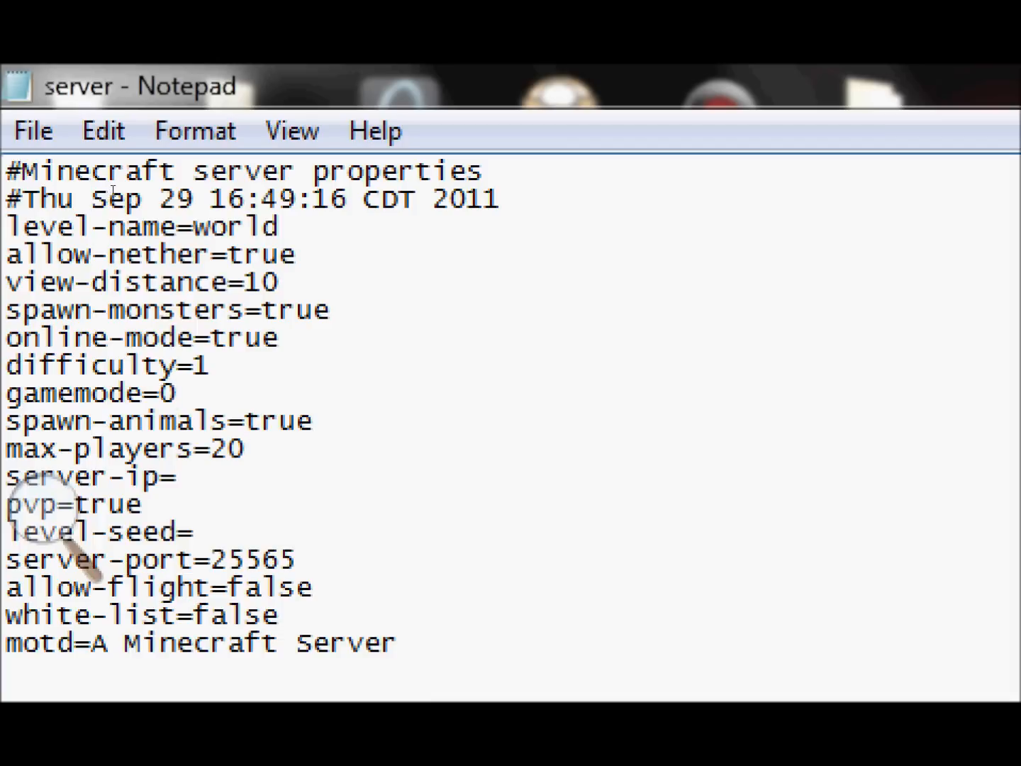
{"action": "left_click", "coordinate": [244, 448]}
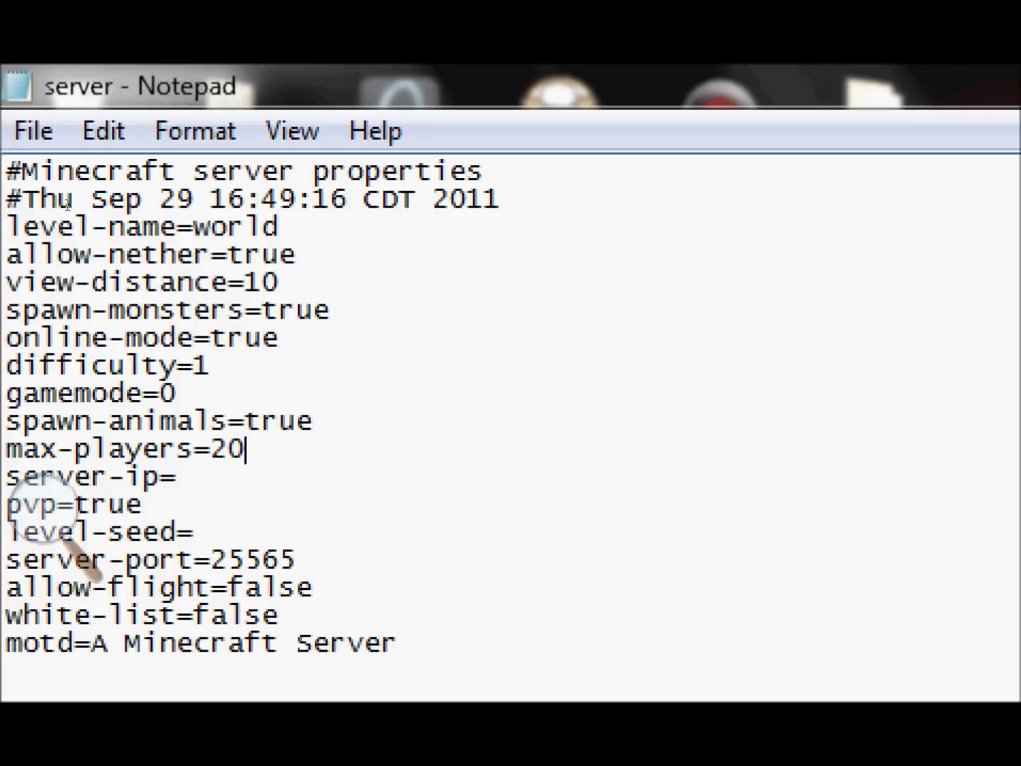
Step: Enter server-ip 5.54.135.214 and change pvp to false in server.properties
{"action": "type", "text": "5.54.135"}
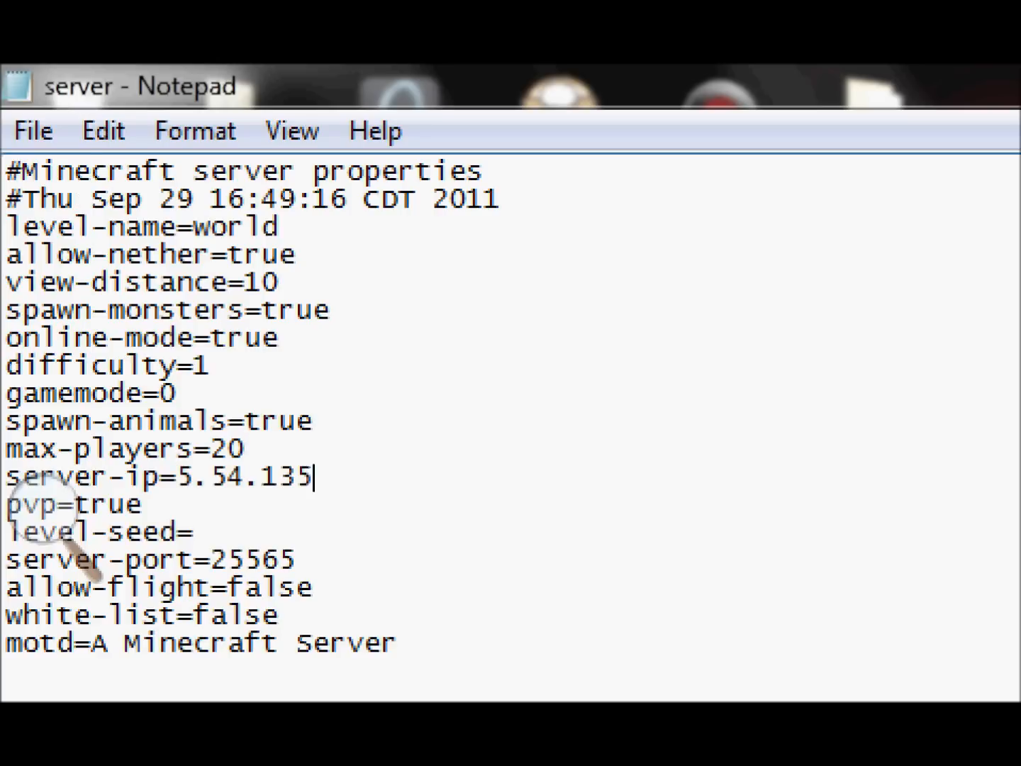
{"action": "type", "text": ".214"}
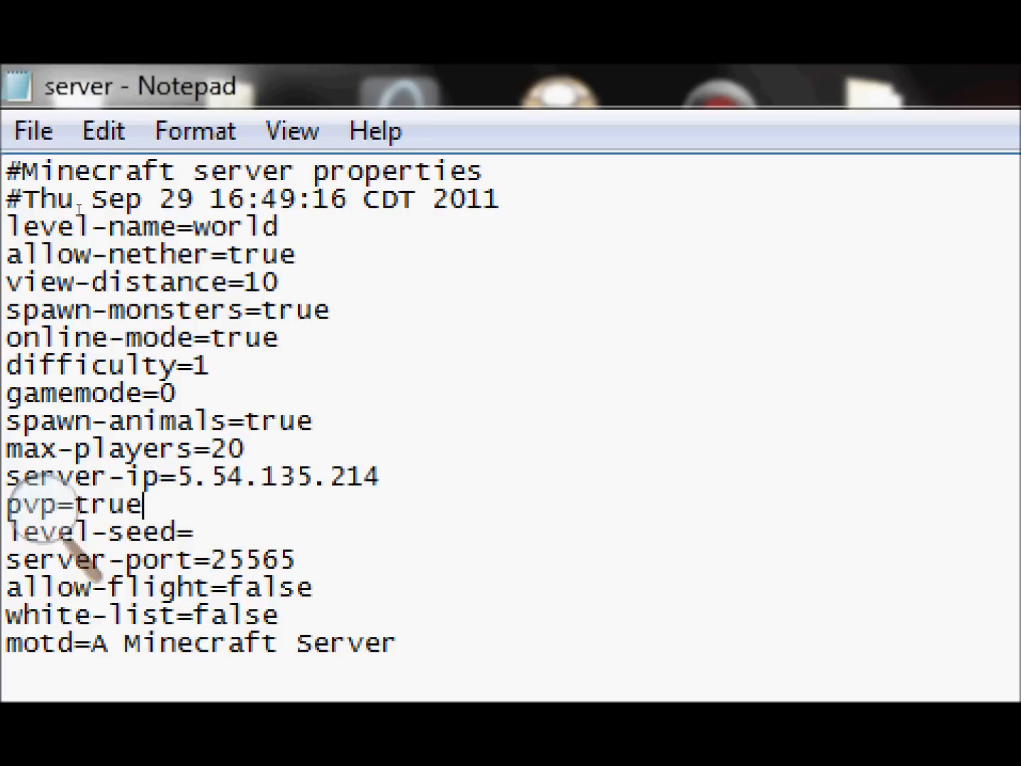
{"action": "type", "text": "fals"}
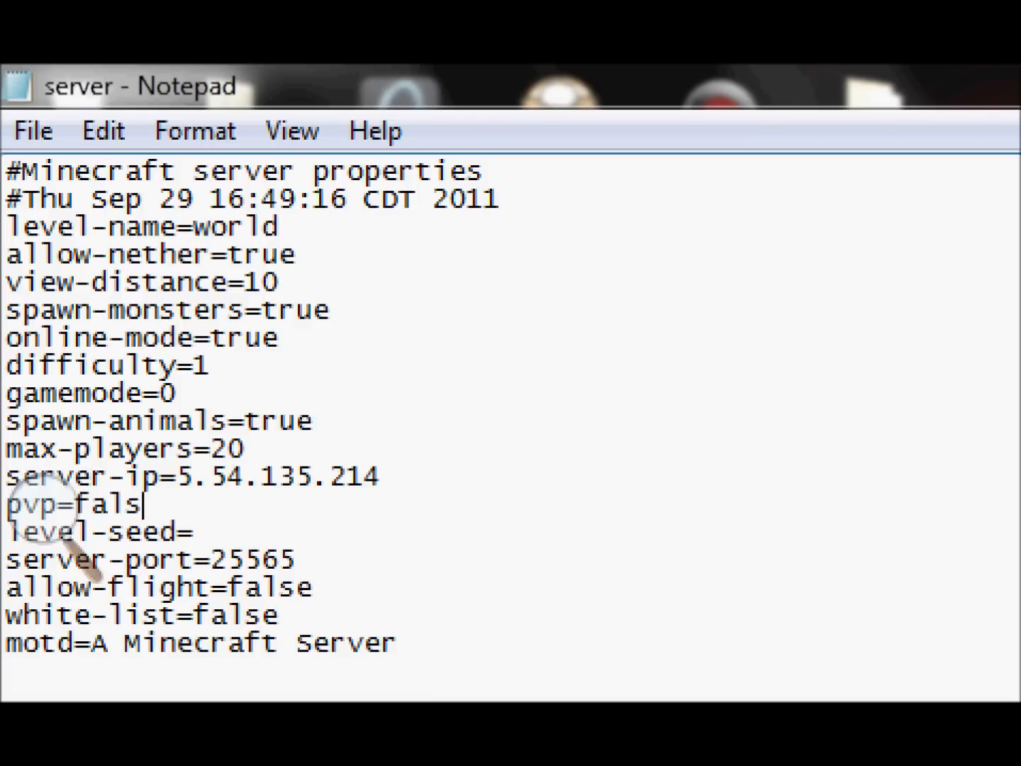
{"action": "type", "text": "e"}
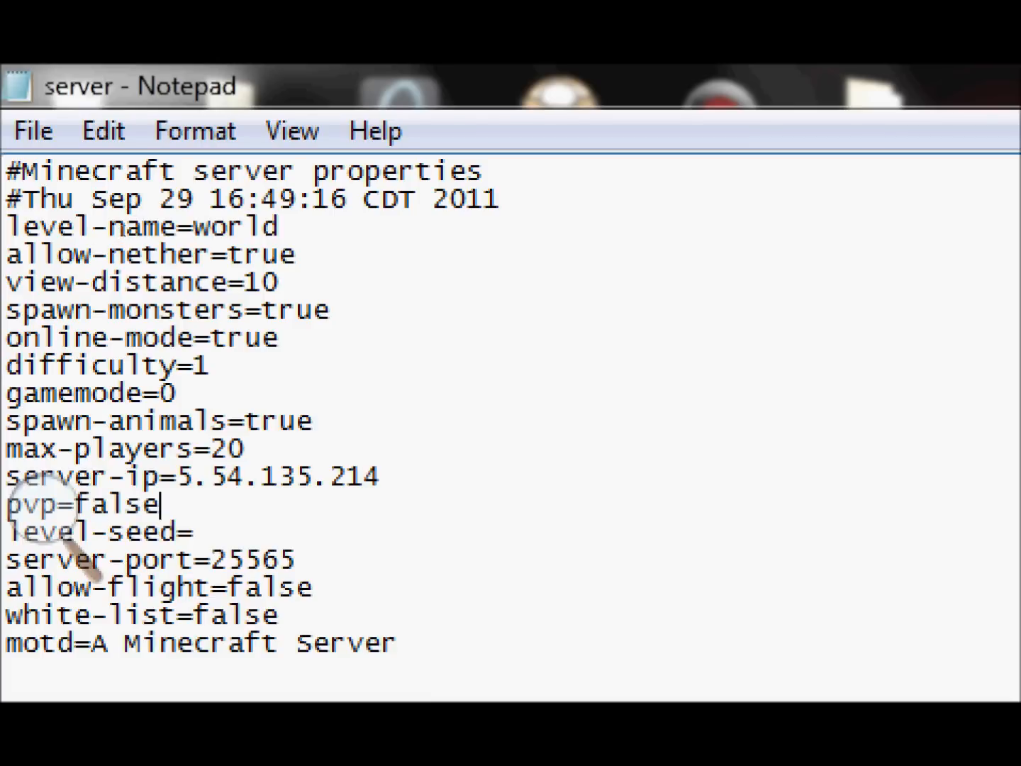
Step: Close Notepad and save the edited server.properties when prompted
{"action": "left_click", "coordinate": [315, 587]}
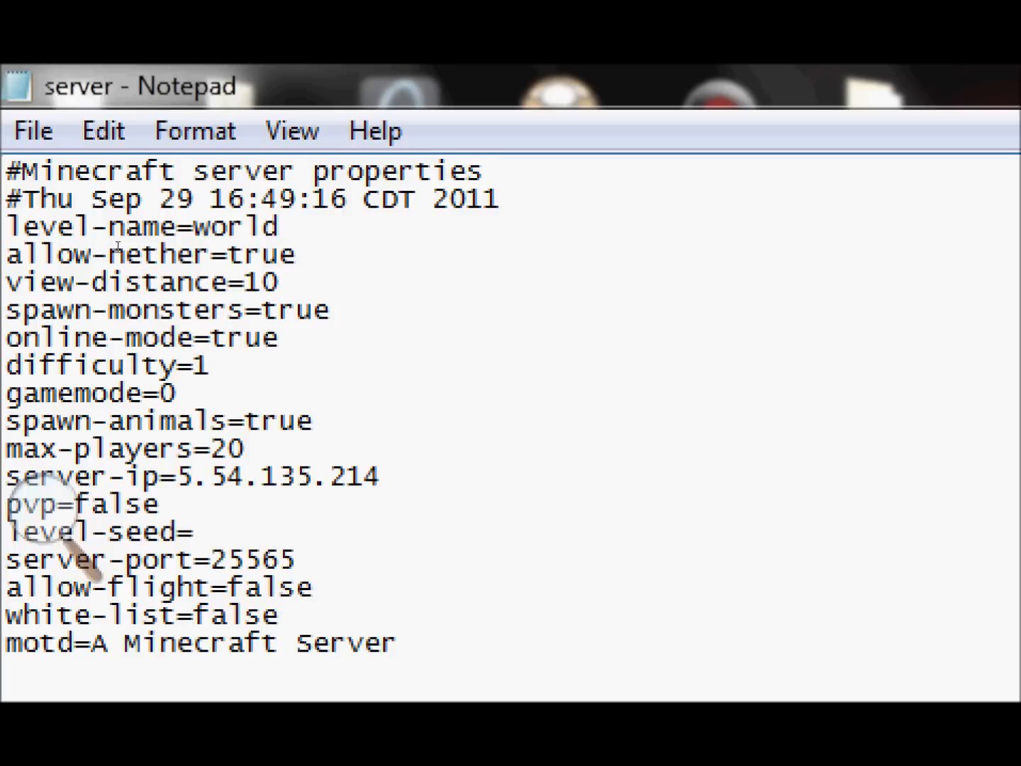
{"action": "left_click", "coordinate": [281, 614]}
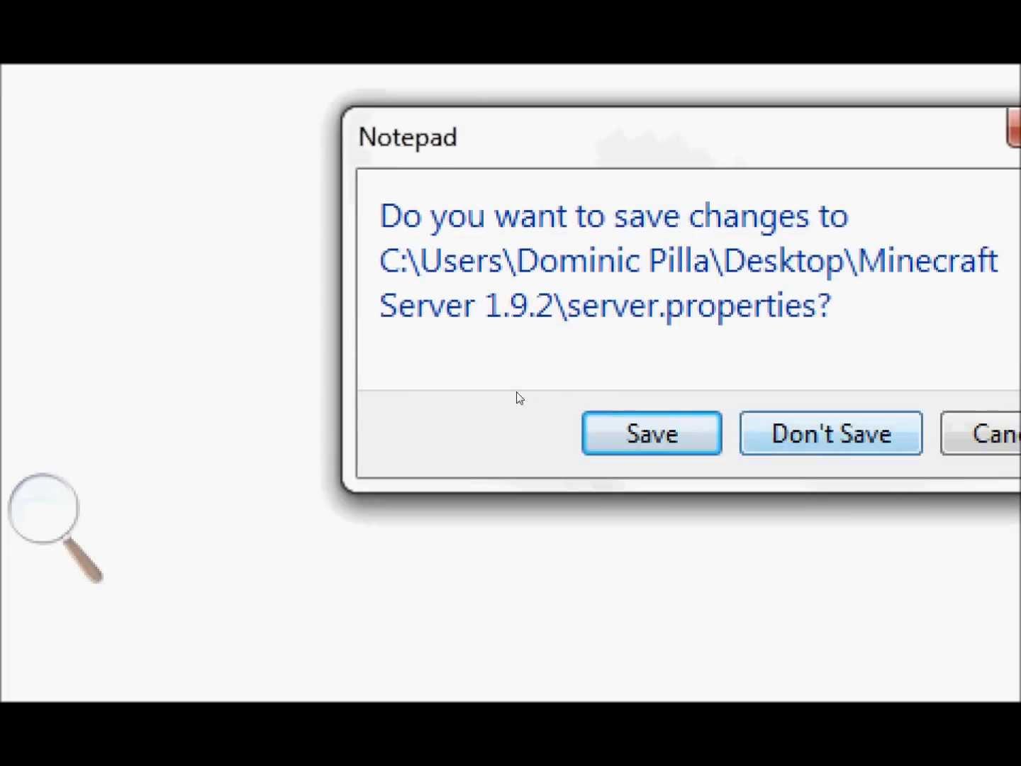
{"action": "left_click", "coordinate": [650, 432]}
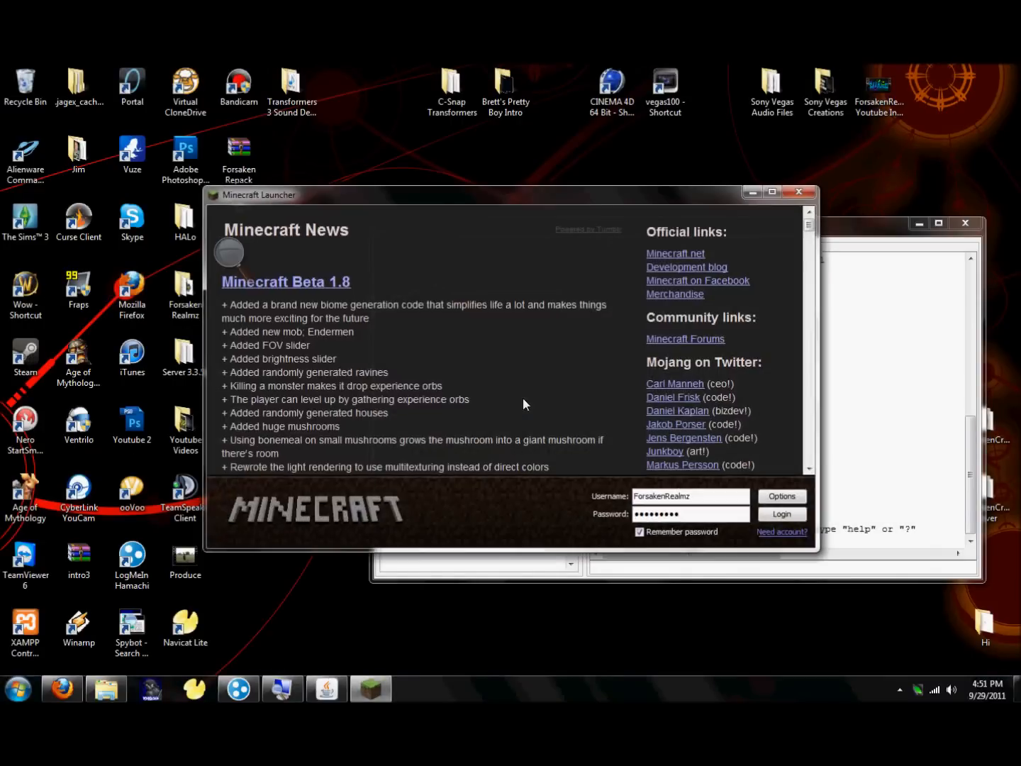
Step: Log in, check Direct Connect in Multiplayer and cancel out with both servers unreachable
{"action": "left_click", "coordinate": [781, 513]}
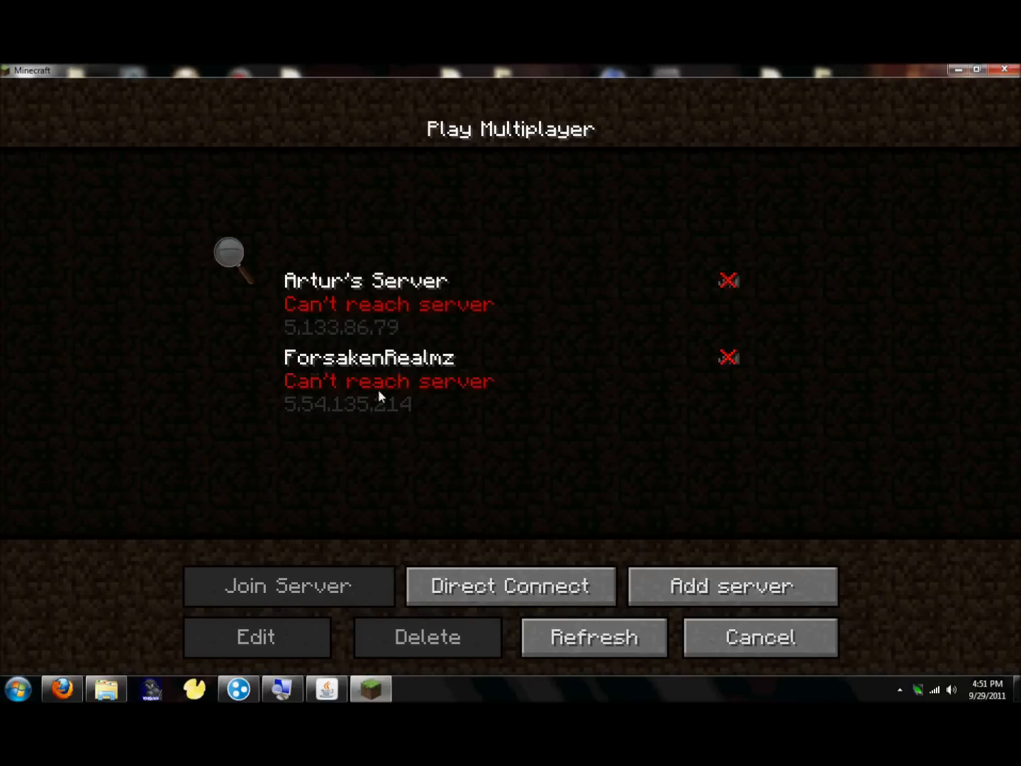
{"action": "left_click", "coordinate": [510, 586]}
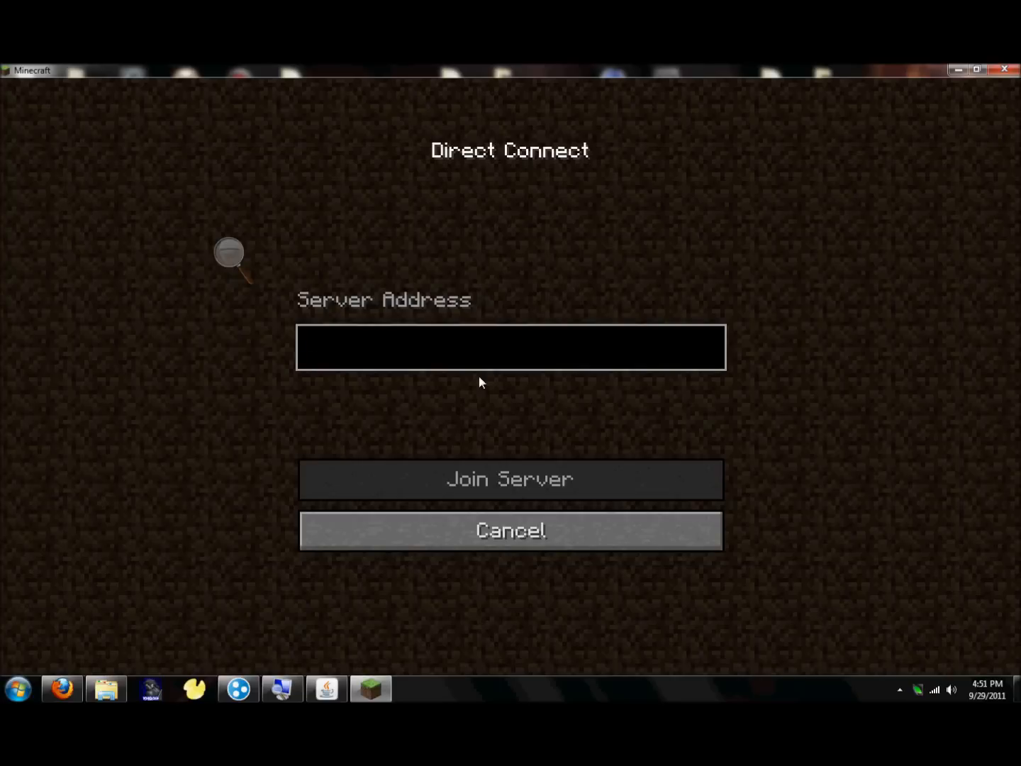
{"action": "left_click", "coordinate": [510, 347]}
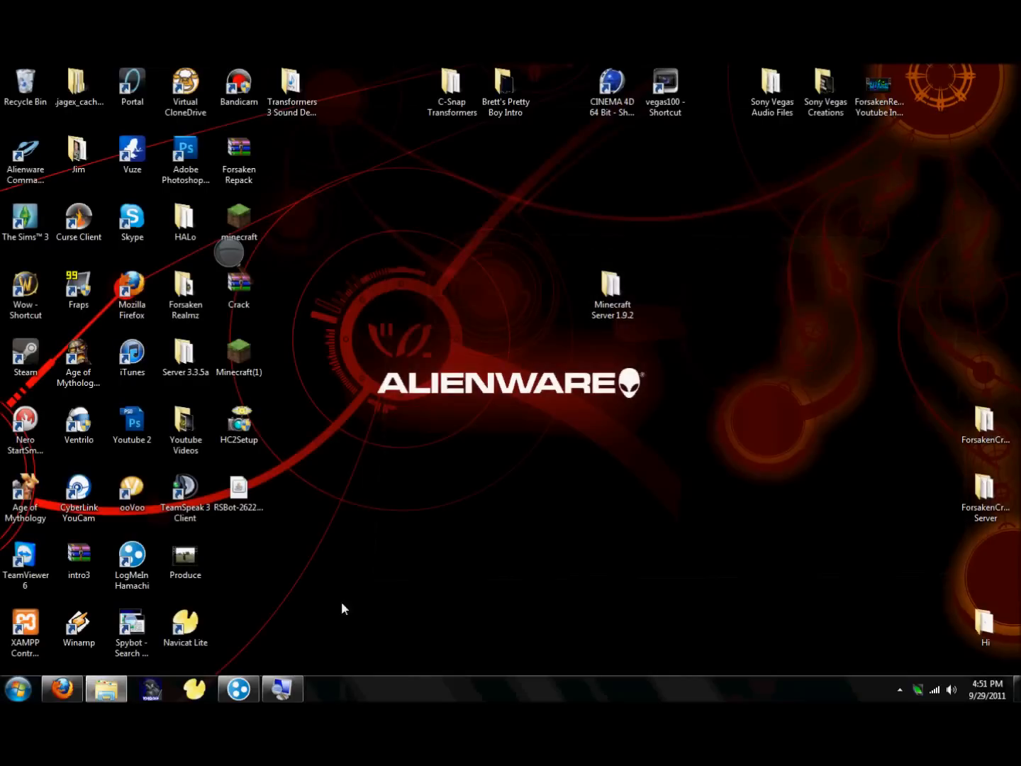
{"action": "mouse_move", "coordinate": [238, 689]}
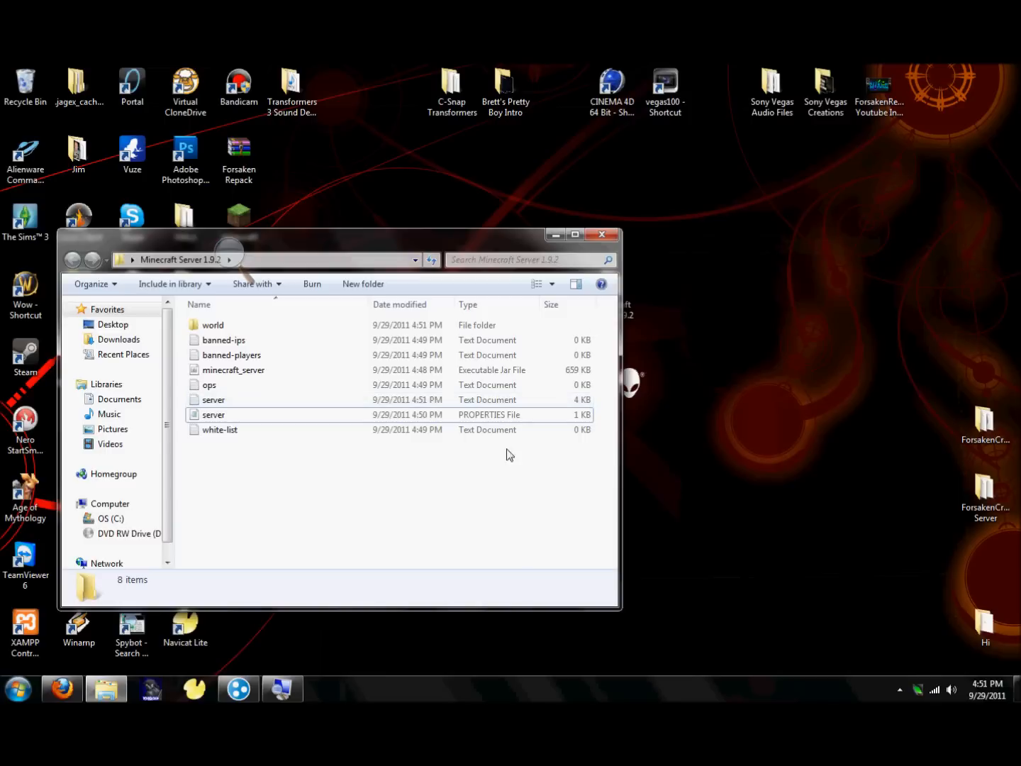
Step: Relaunch minecraft_server.jar to prepare the spawn area, then start the Minecraft client shortcut
{"action": "left_click", "coordinate": [232, 369]}
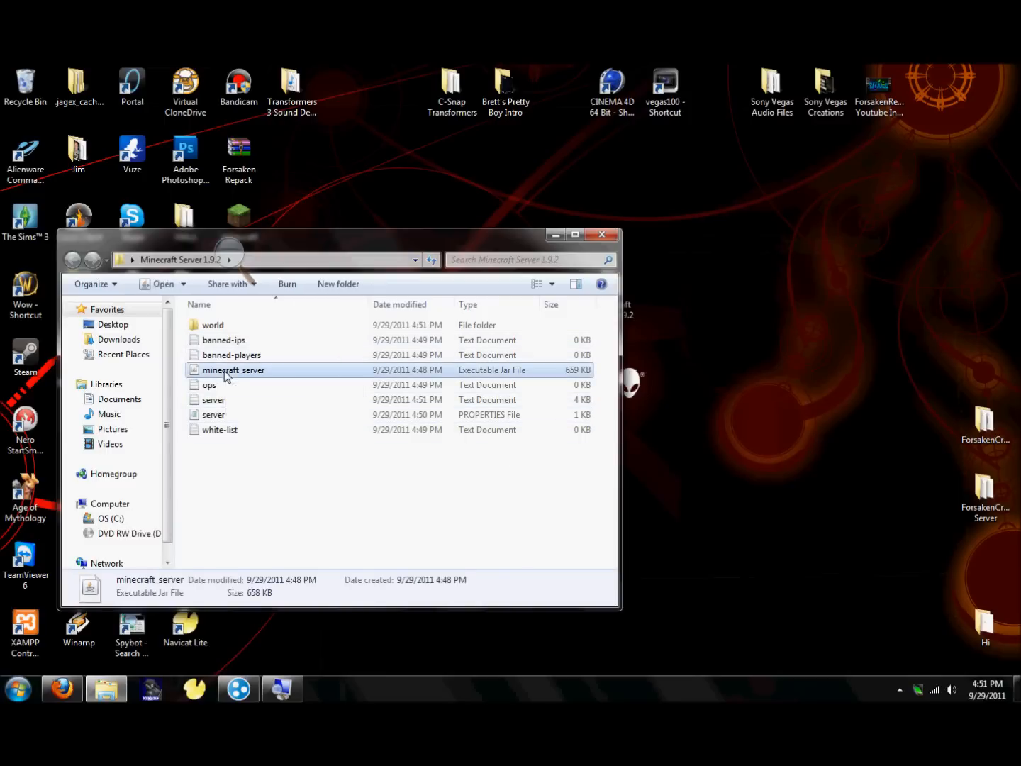
{"action": "double_click", "coordinate": [232, 369]}
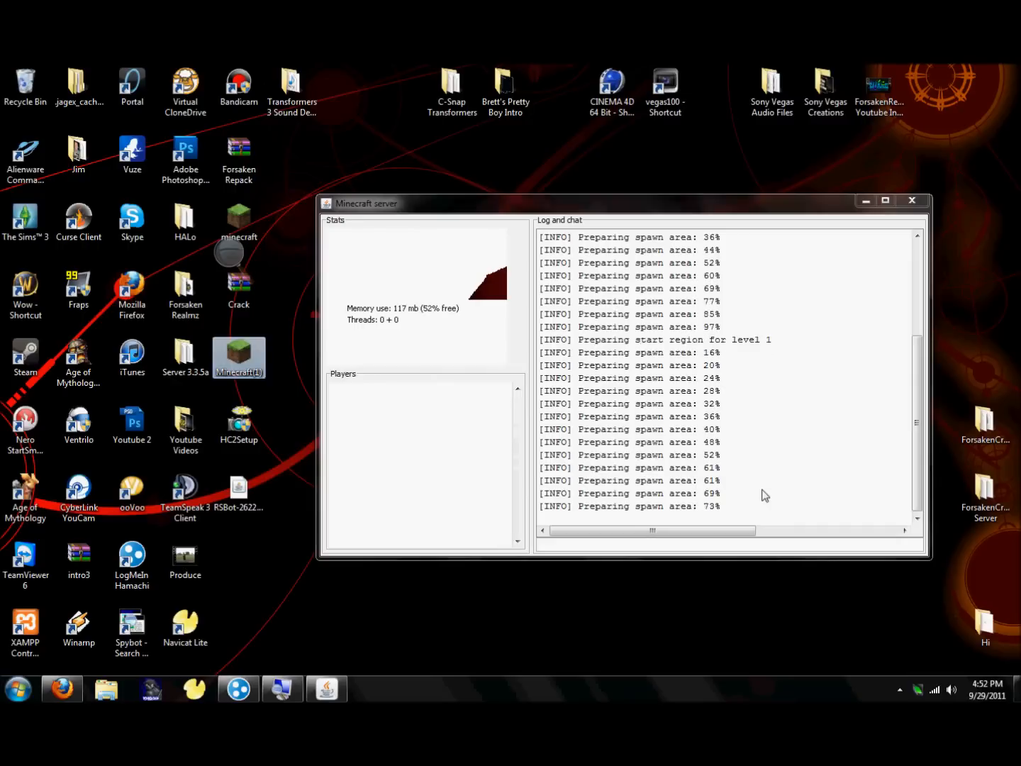
{"action": "double_click", "coordinate": [239, 357]}
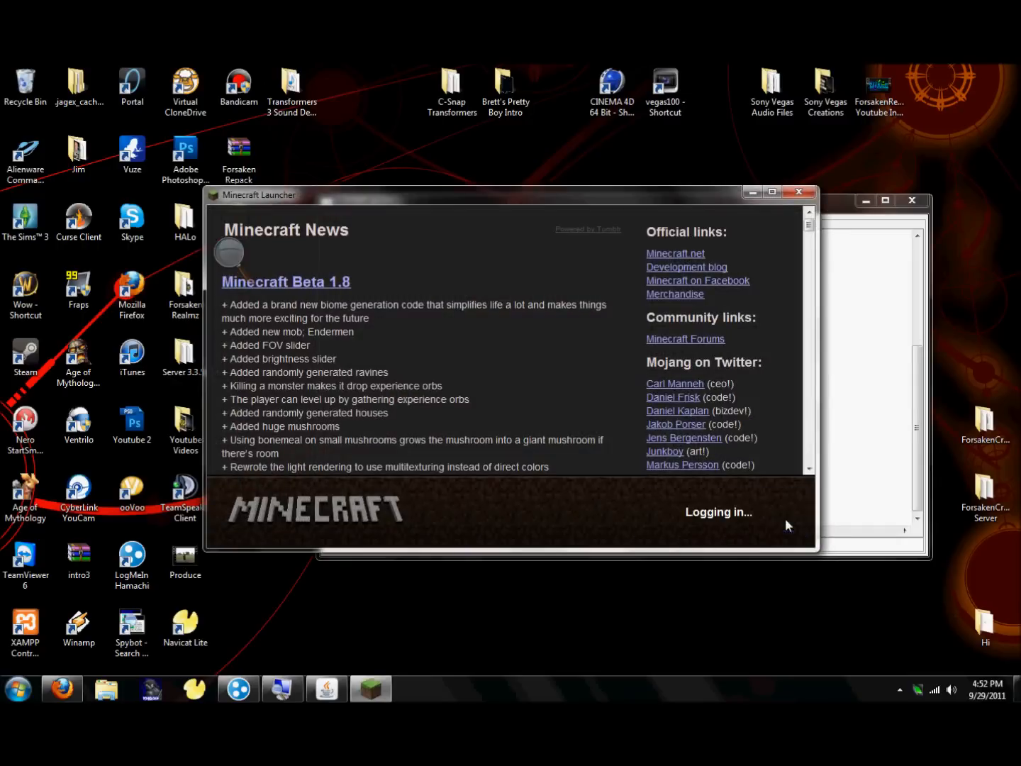
Step: Log in and join the restarted server from the Multiplayer list, loading into the world
{"action": "left_click", "coordinate": [718, 511]}
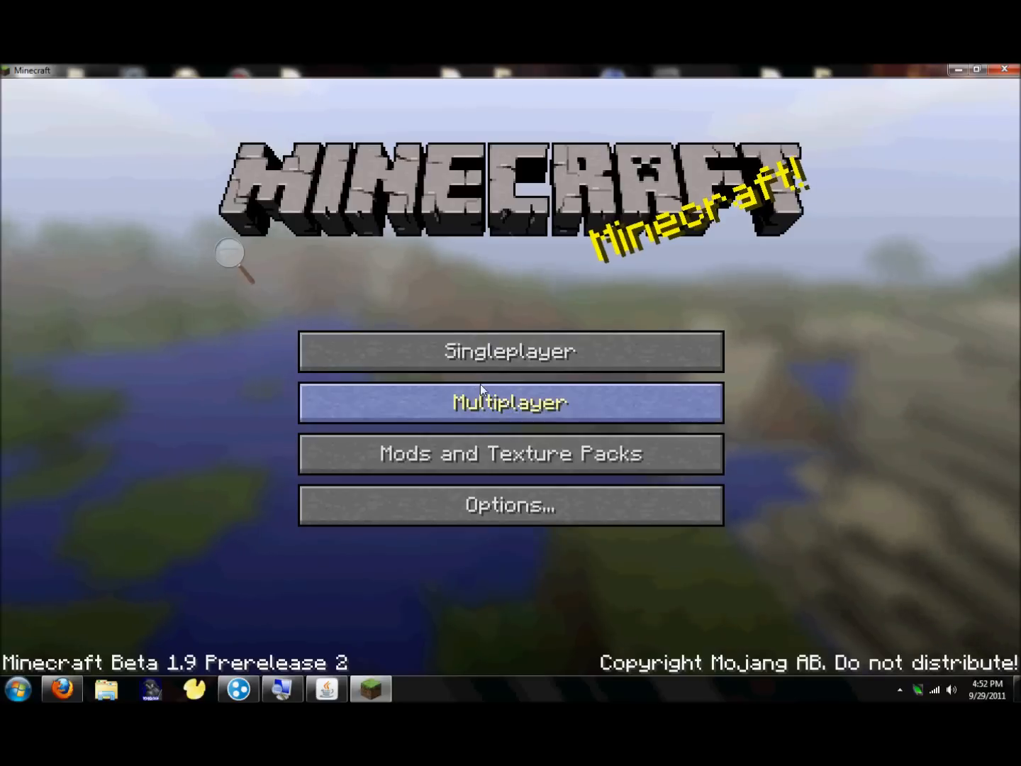
{"action": "mouse_move", "coordinate": [418, 447]}
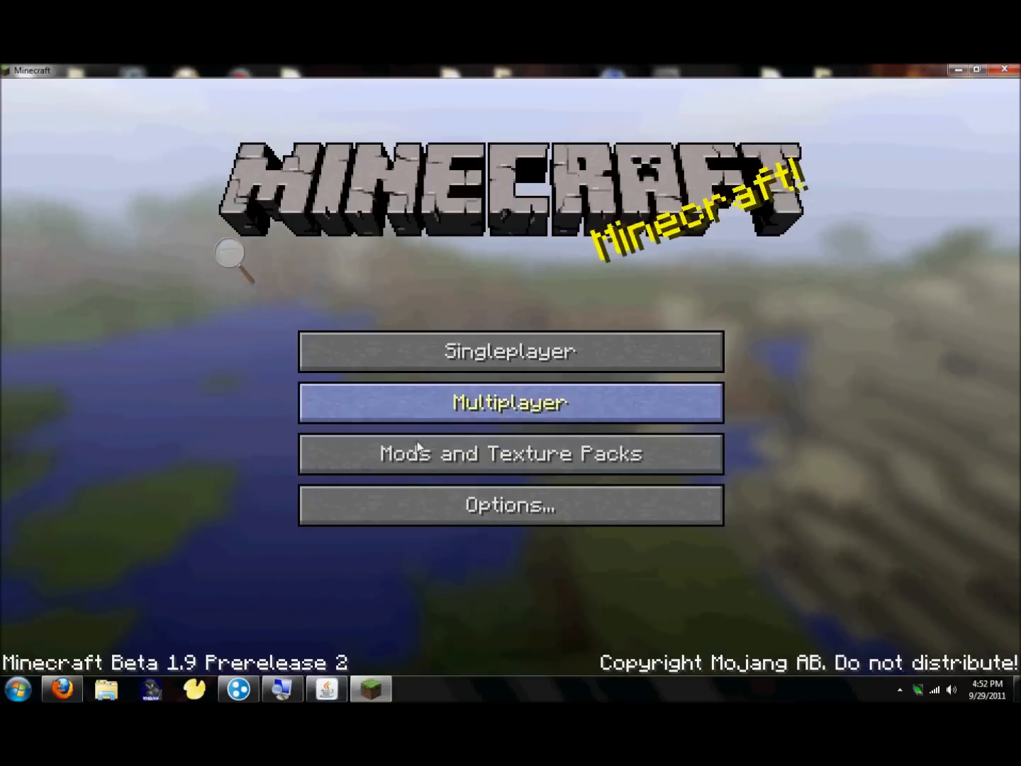
{"action": "left_click", "coordinate": [510, 403]}
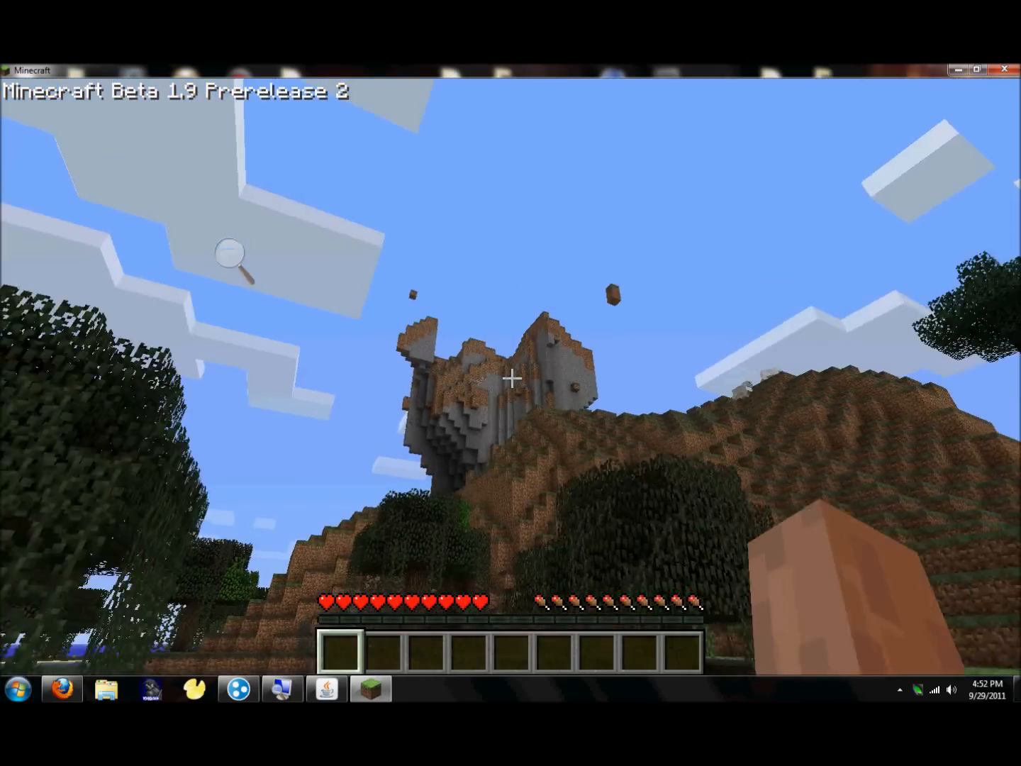
{"action": "mouse_move", "coordinate": [510, 377]}
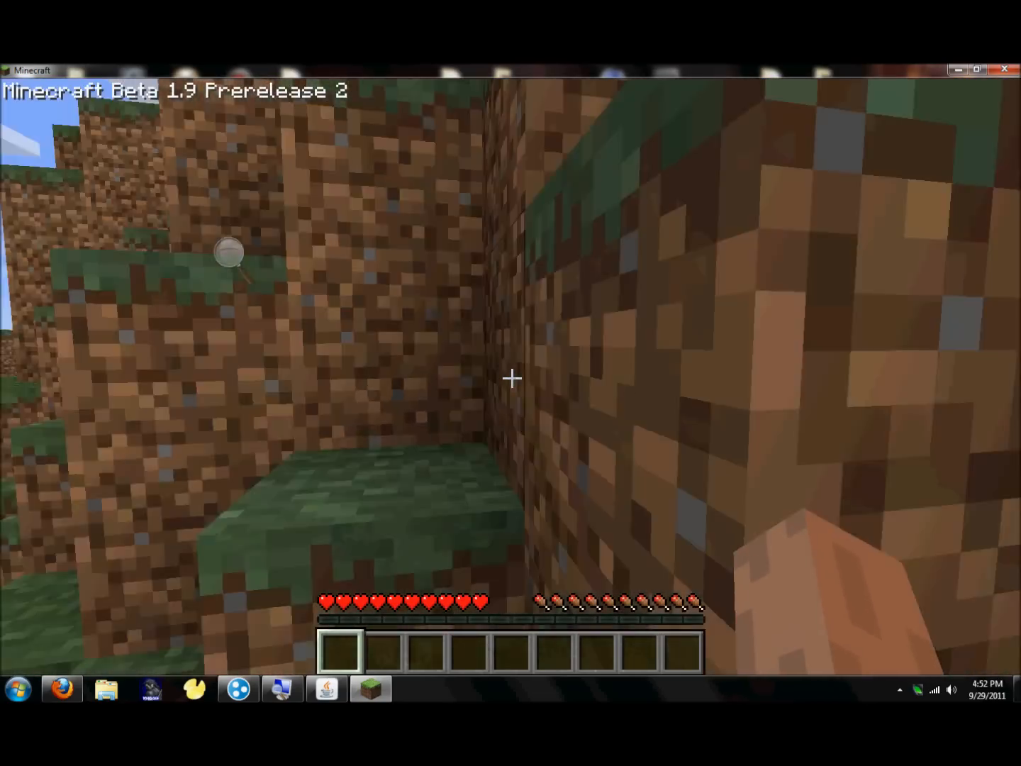
{"action": "type", "text": "/game"}
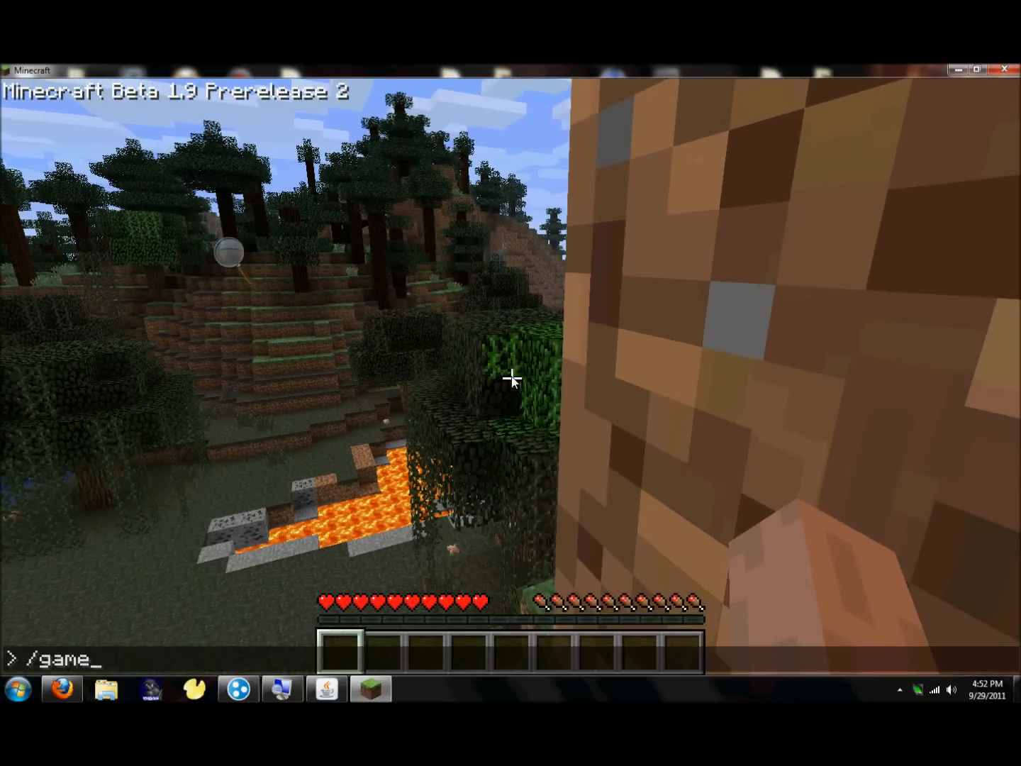
{"action": "type", "text": "mode forsaken"}
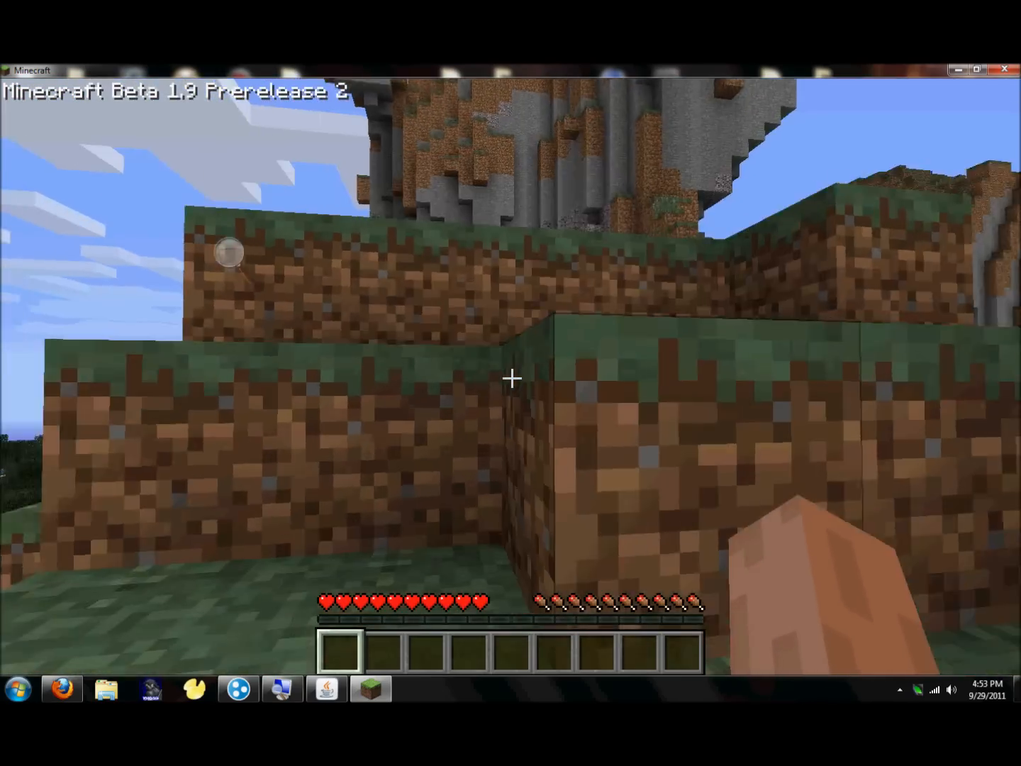
{"action": "mouse_move", "coordinate": [510, 377]}
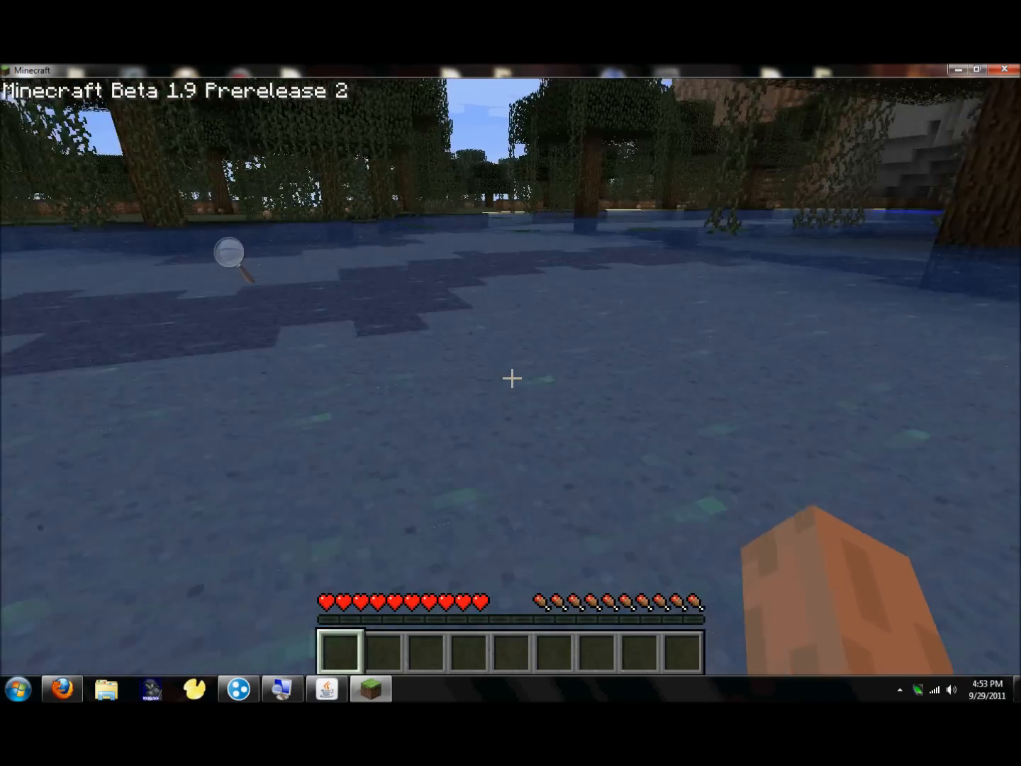
{"action": "mouse_move", "coordinate": [510, 377]}
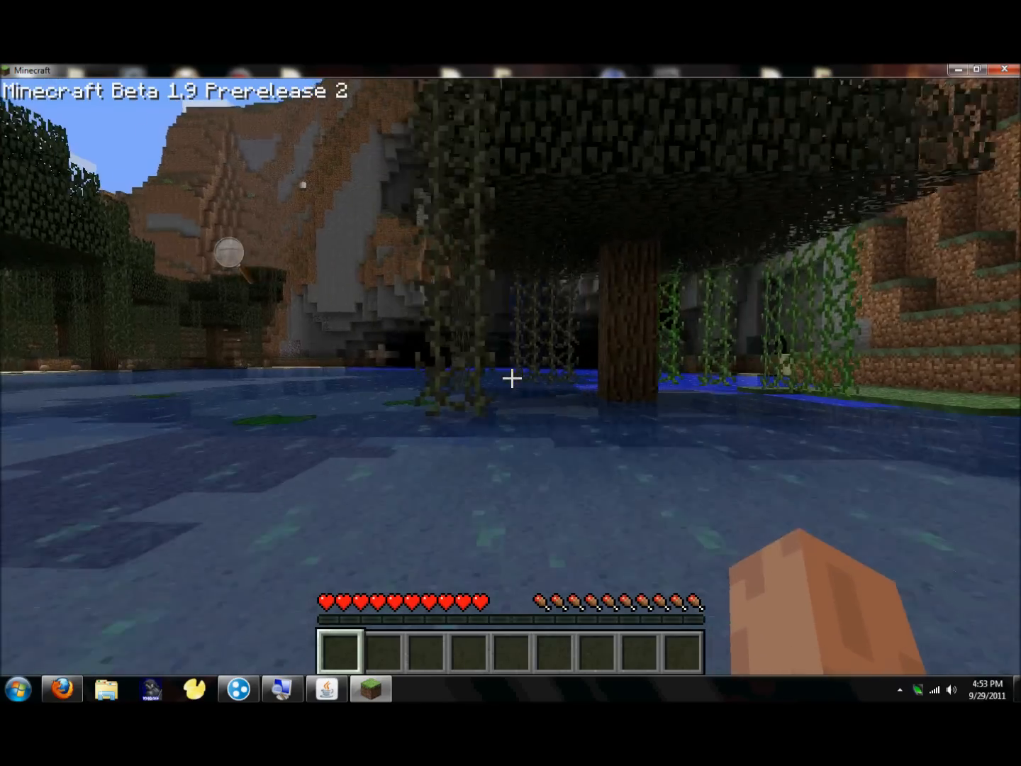